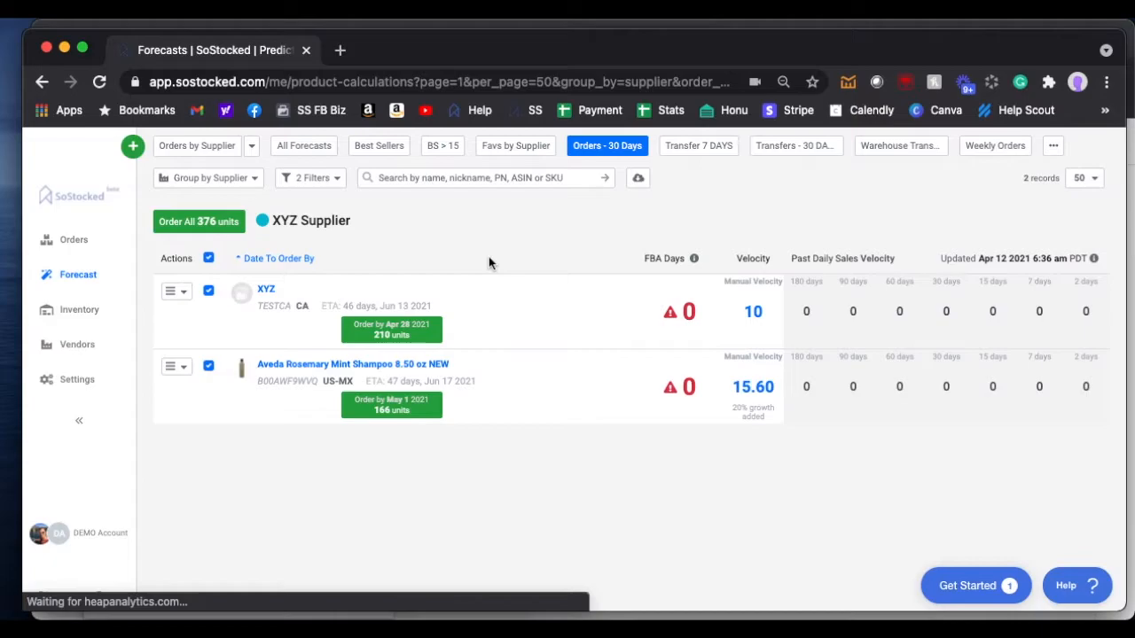
{"action": "mouse_move", "coordinate": [322, 399]}
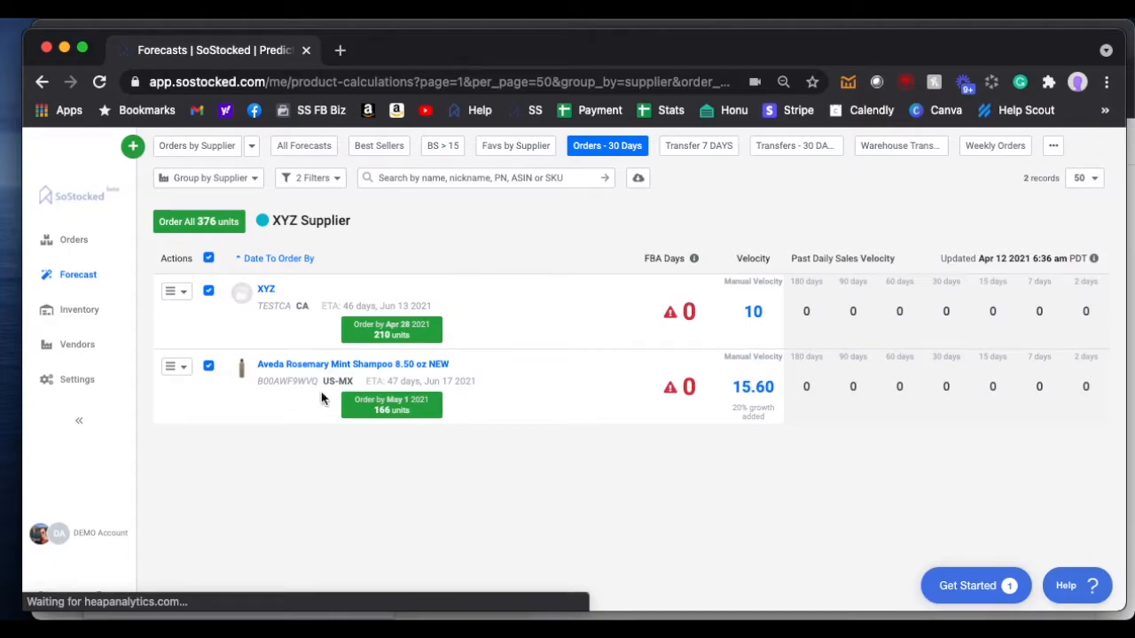
{"action": "mouse_move", "coordinate": [404, 305]}
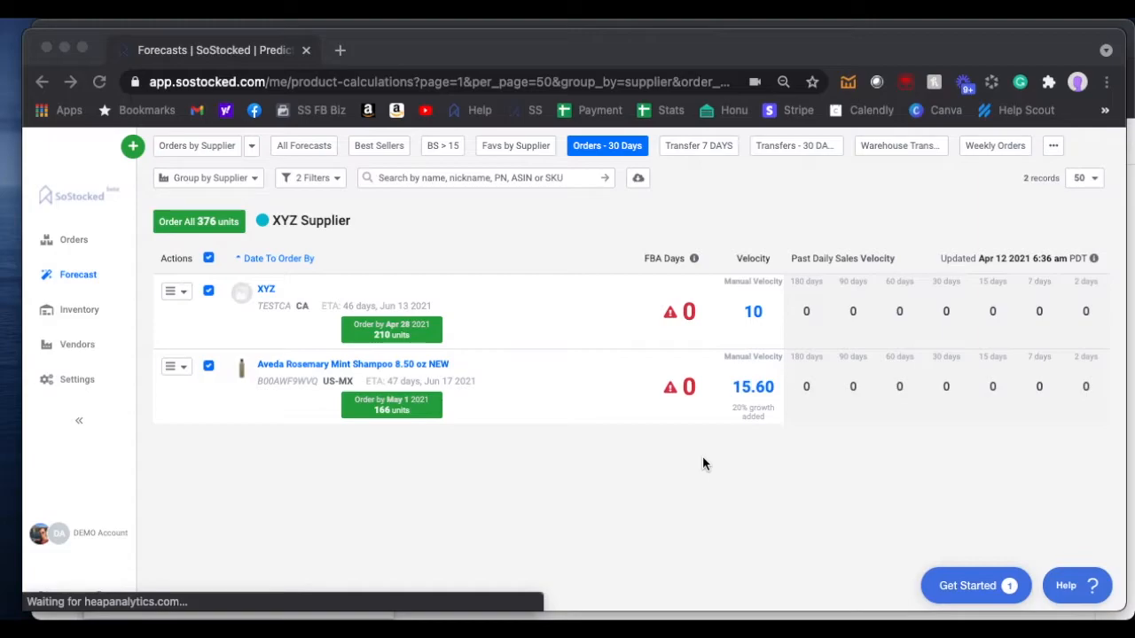
{"action": "mouse_move", "coordinate": [347, 298]}
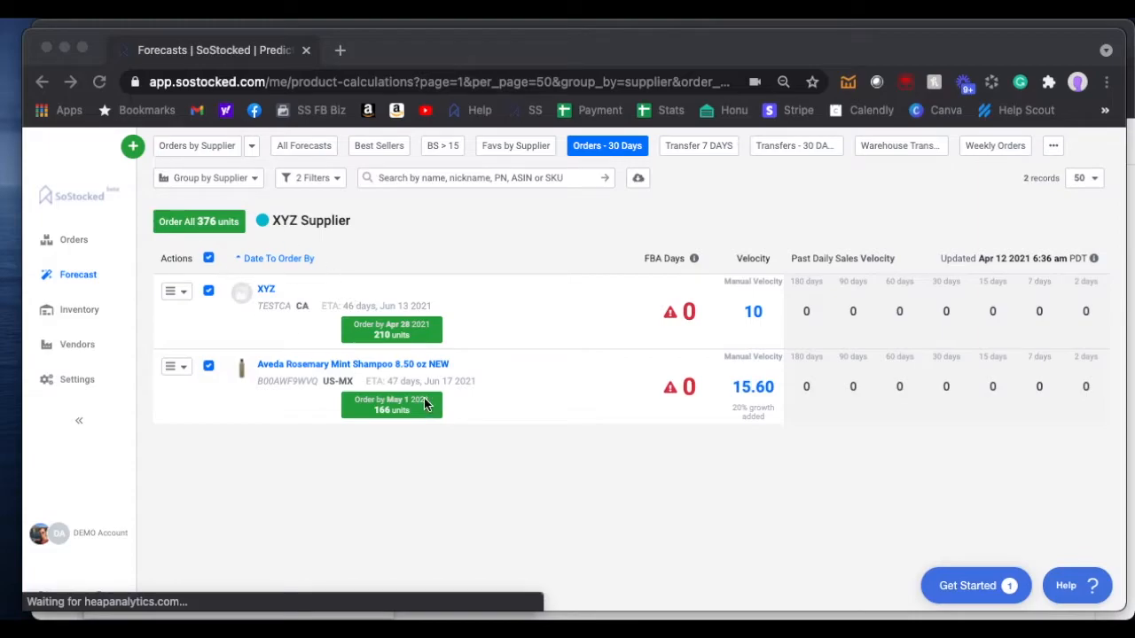
{"action": "mouse_move", "coordinate": [291, 221]}
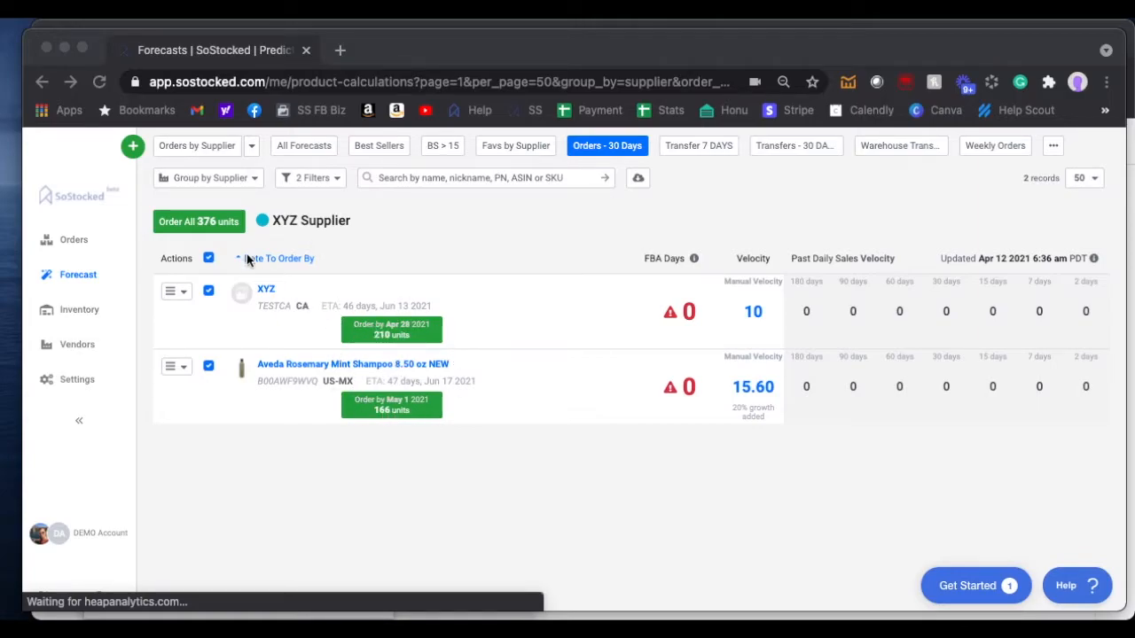
Start a purchase order for the 166 Aveda Rosemary Mint Shampoo units with P.O. number 123
{"action": "left_click", "coordinate": [132, 146]}
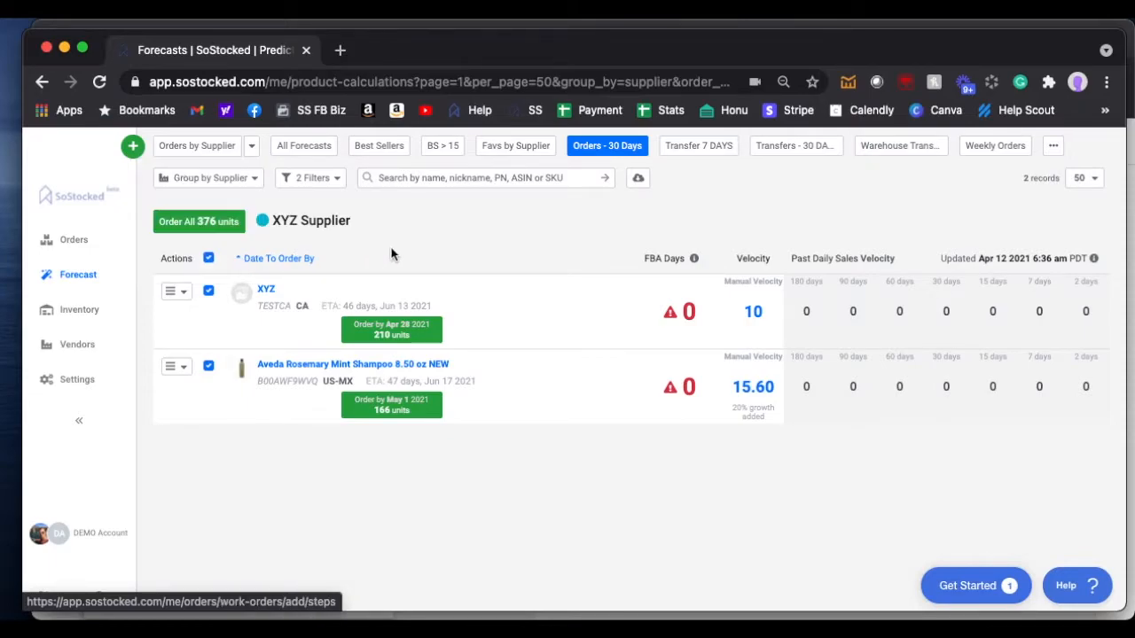
{"action": "mouse_move", "coordinate": [395, 299]}
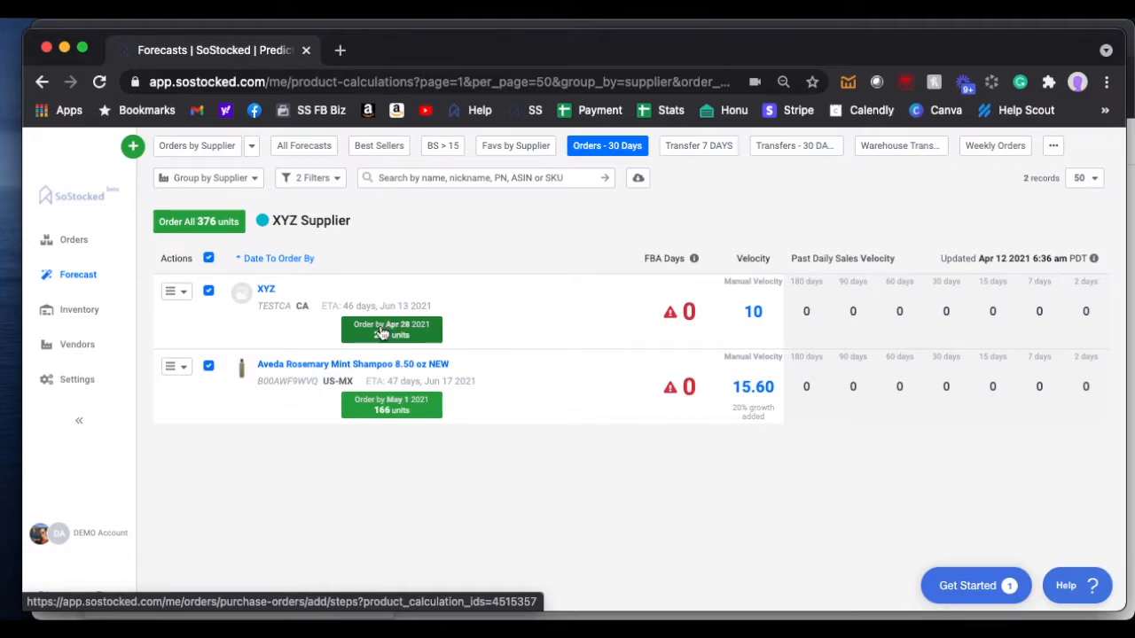
{"action": "left_click", "coordinate": [391, 403]}
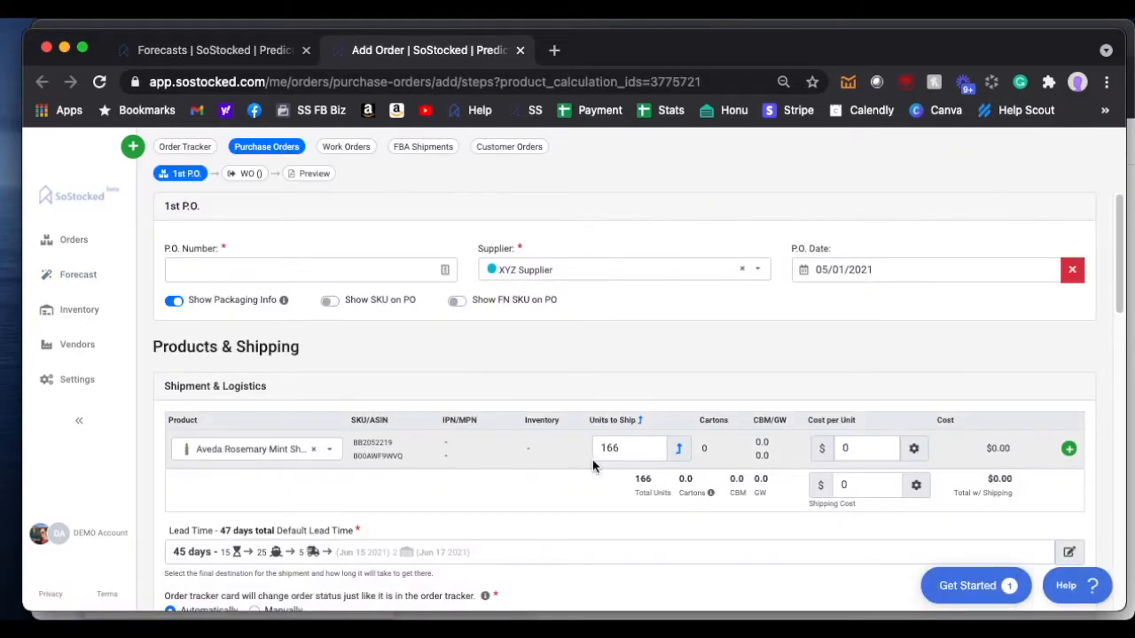
{"action": "scroll", "scroll_direction": "down", "scroll_amount": 3}
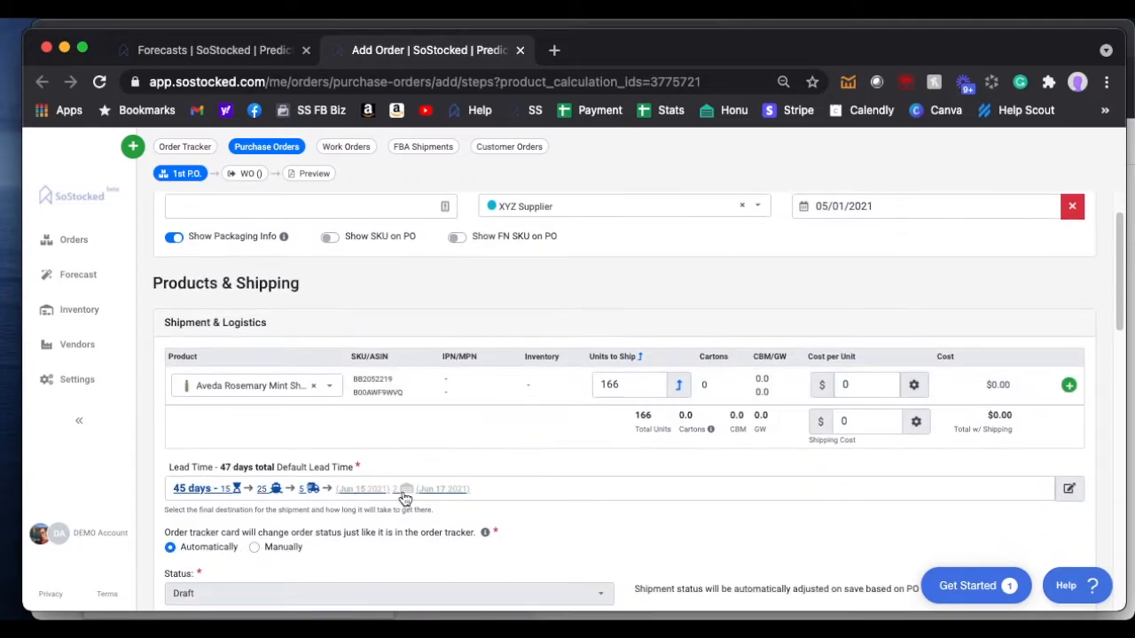
{"action": "scroll", "scroll_direction": "up", "scroll_amount": 3}
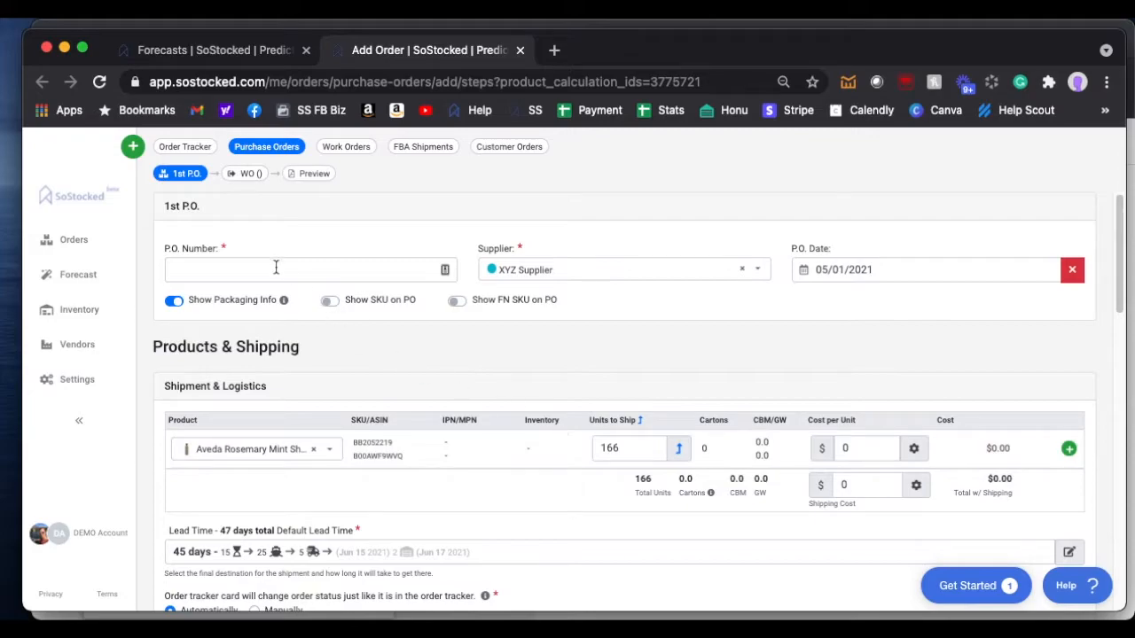
{"action": "type", "text": "123"}
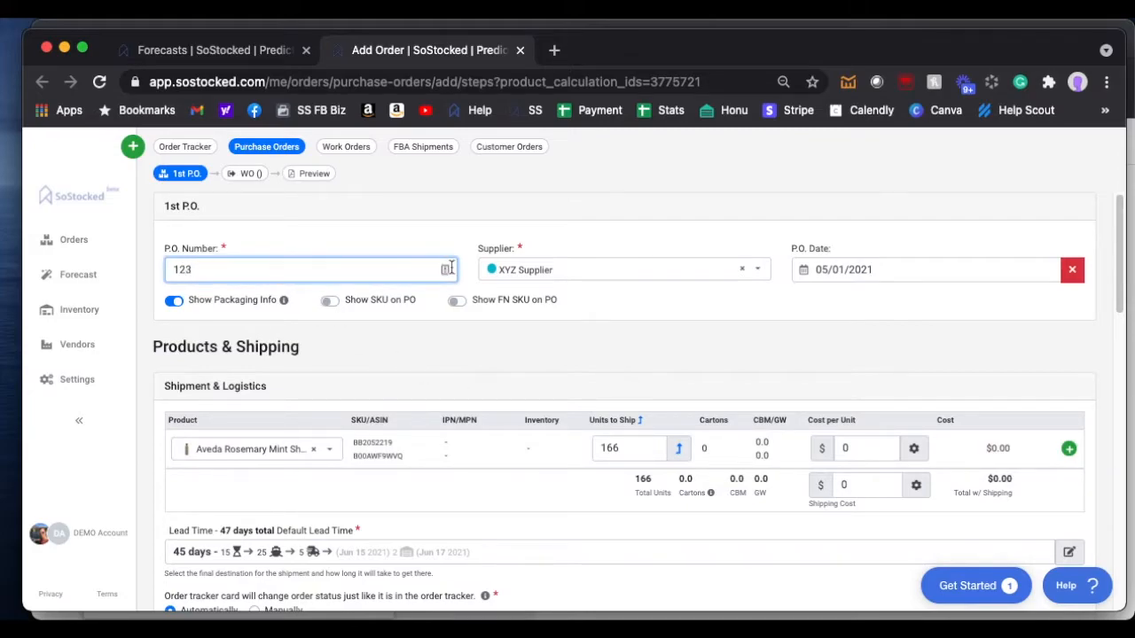
{"action": "scroll", "scroll_direction": "down", "scroll_amount": 3}
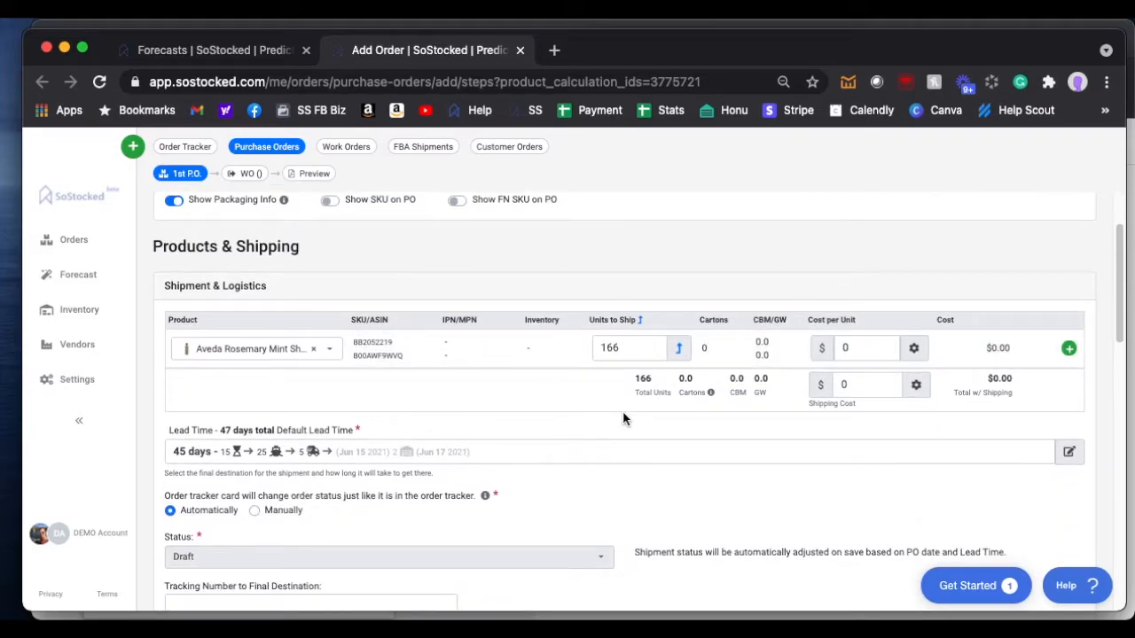
{"action": "scroll", "scroll_direction": "down", "scroll_amount": 3}
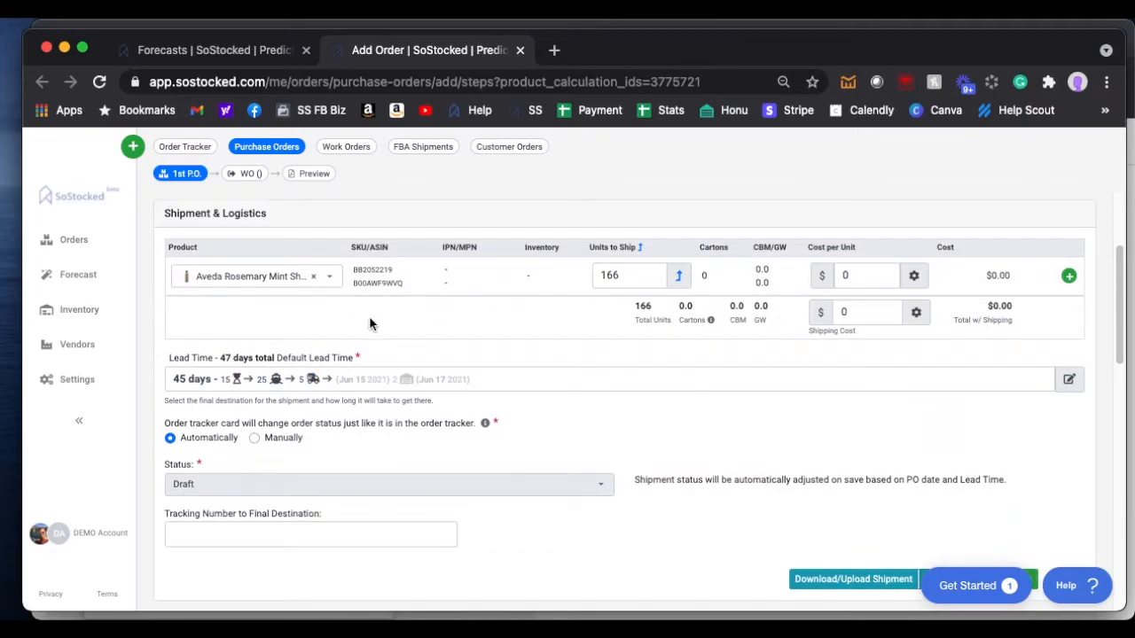
{"action": "mouse_move", "coordinate": [261, 230]}
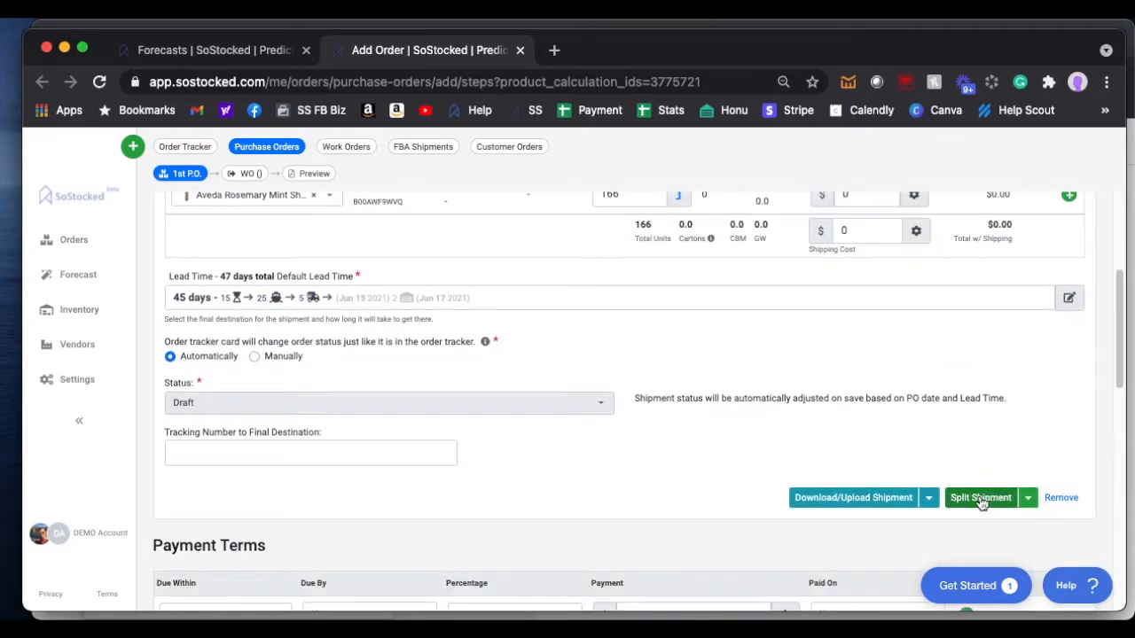
Add a second shipment via Split Shipment's Duplicate Shipment and Shipment Qtys option
{"action": "left_click", "coordinate": [1028, 497]}
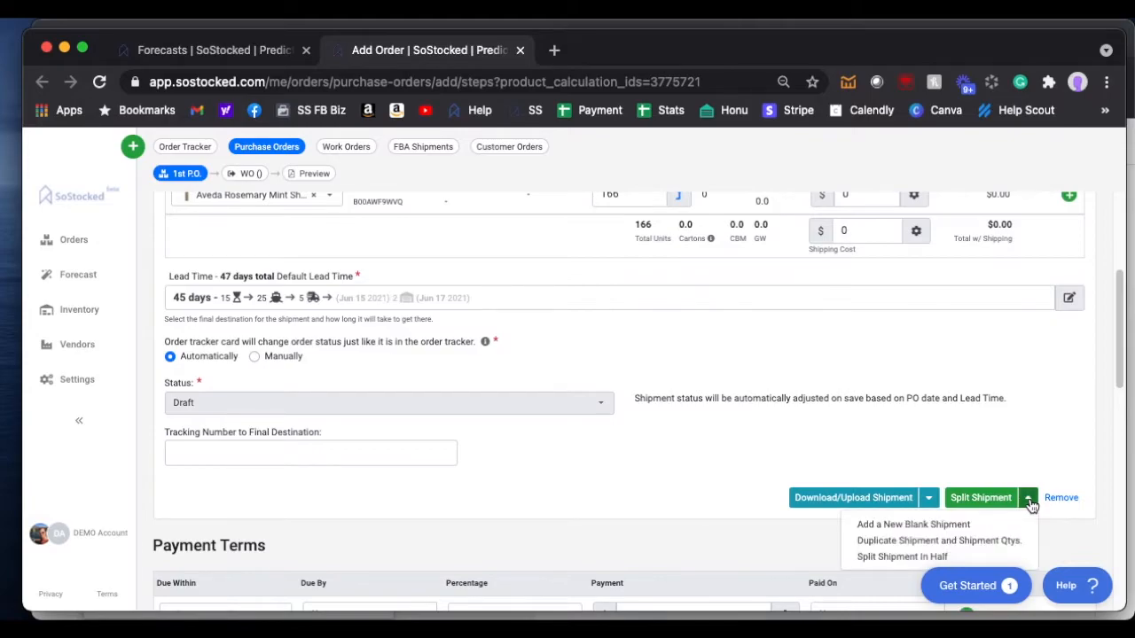
{"action": "scroll", "scroll_direction": "down", "scroll_amount": 3}
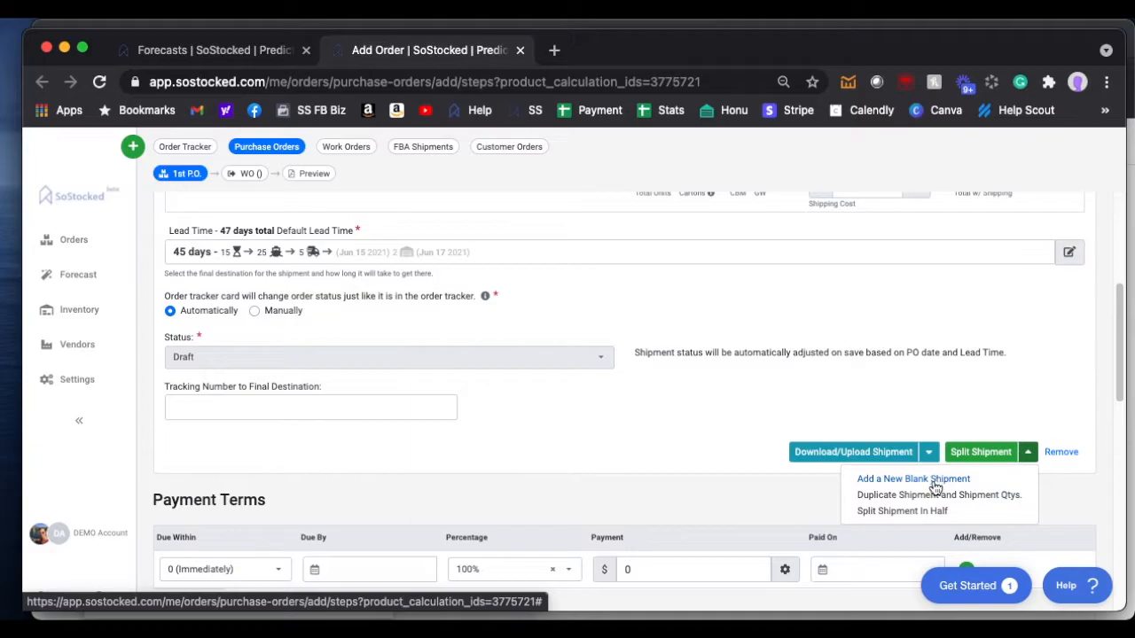
{"action": "mouse_move", "coordinate": [966, 499]}
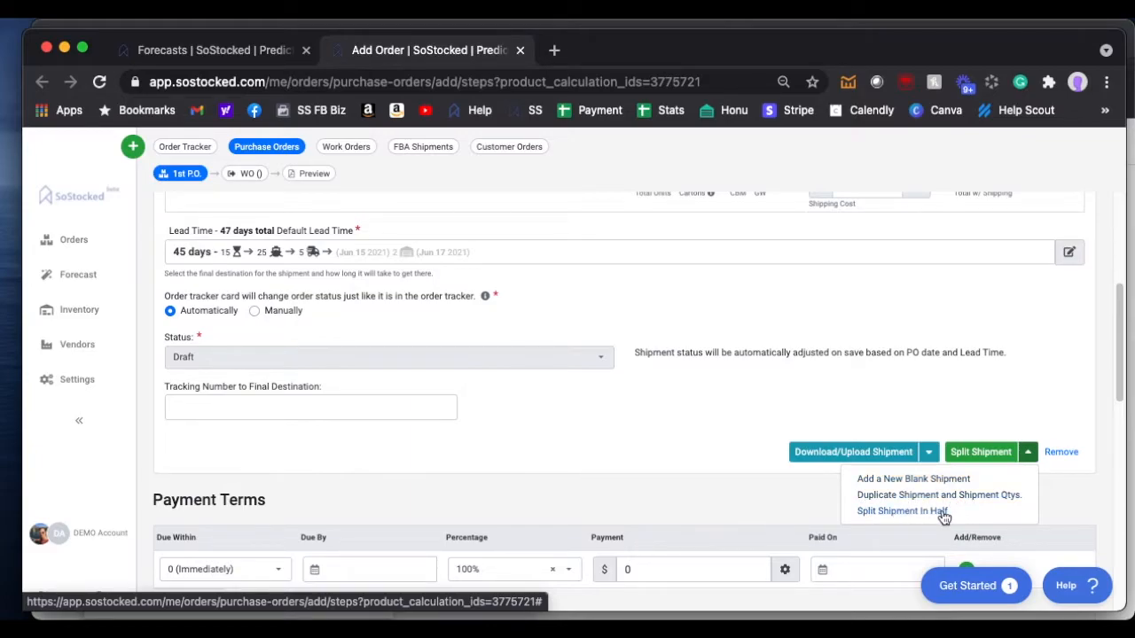
{"action": "scroll", "scroll_direction": "down", "scroll_amount": 3}
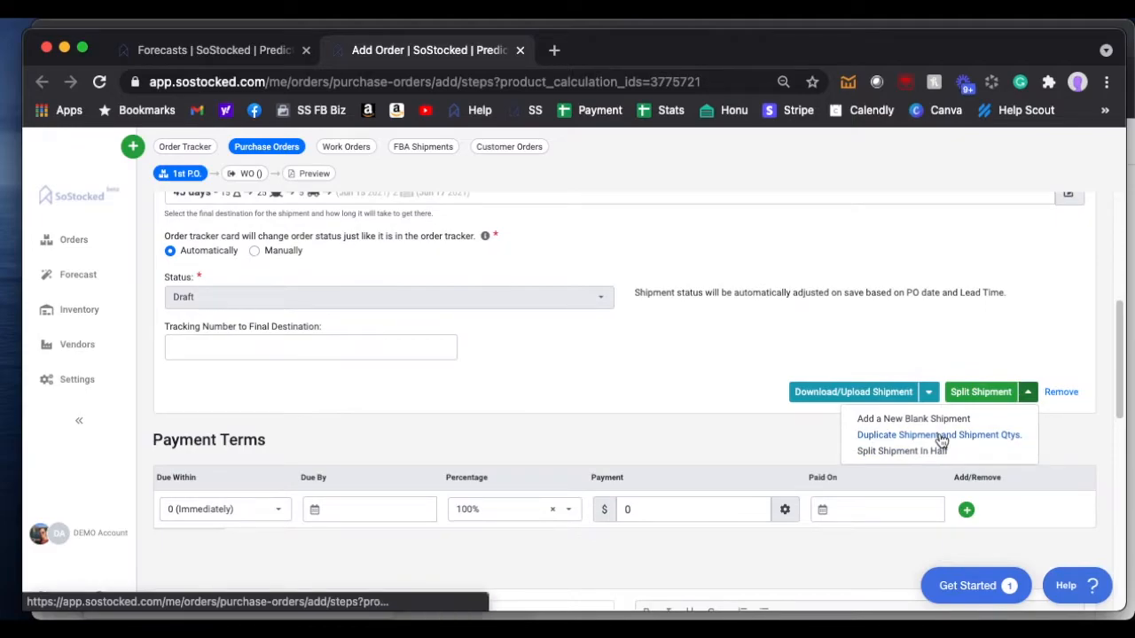
{"action": "left_click", "coordinate": [938, 434]}
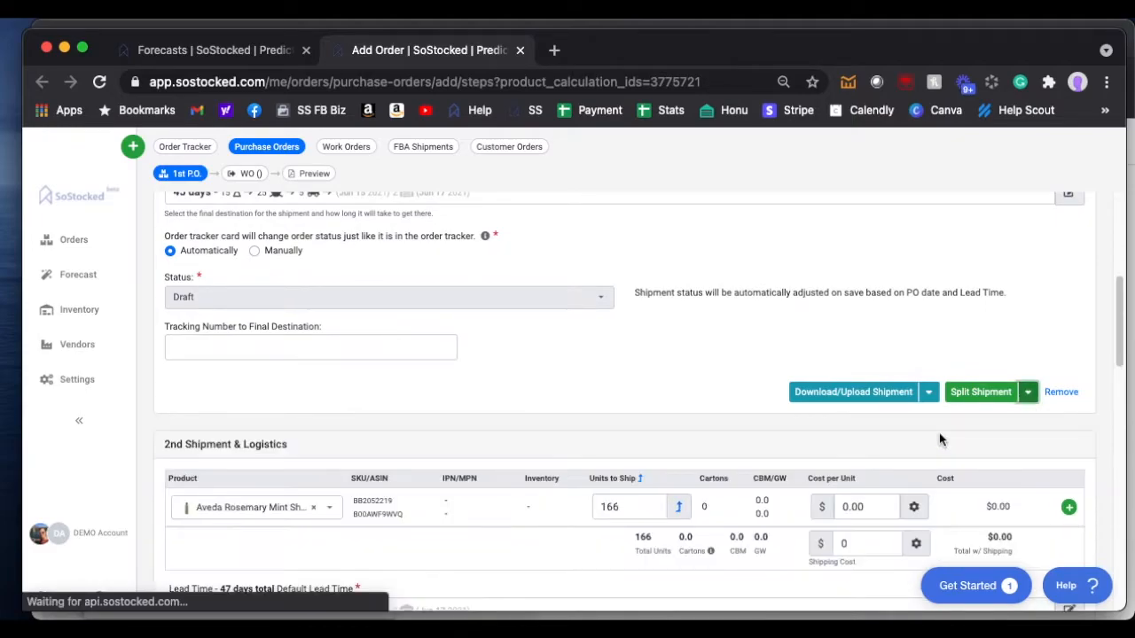
{"action": "scroll", "scroll_direction": "down", "scroll_amount": 3}
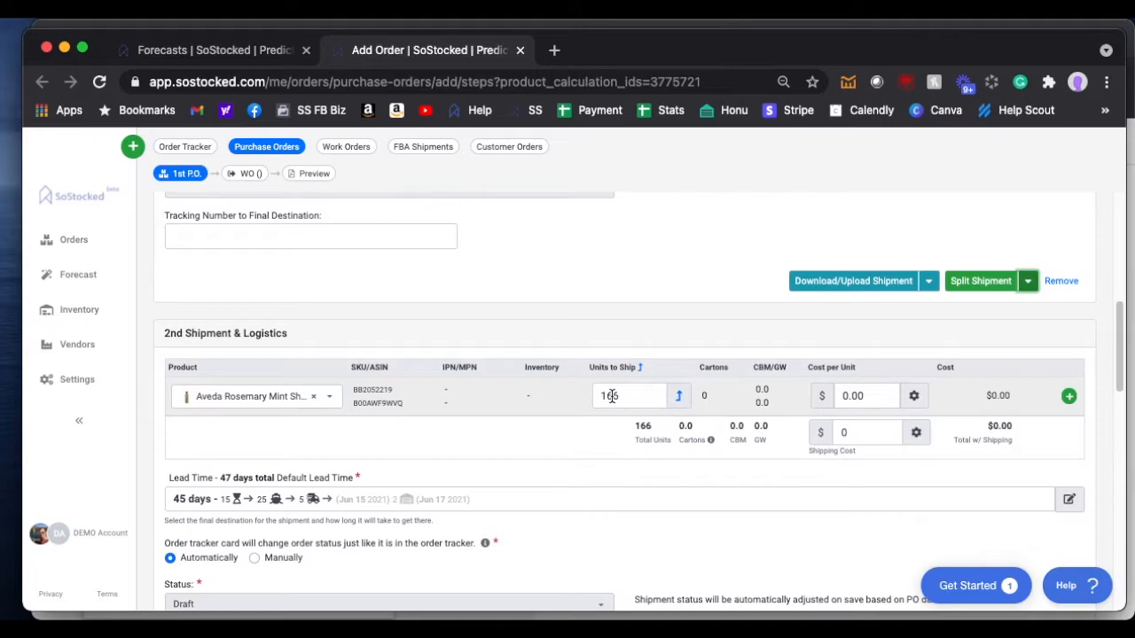
{"action": "scroll", "scroll_direction": "up", "scroll_amount": 3}
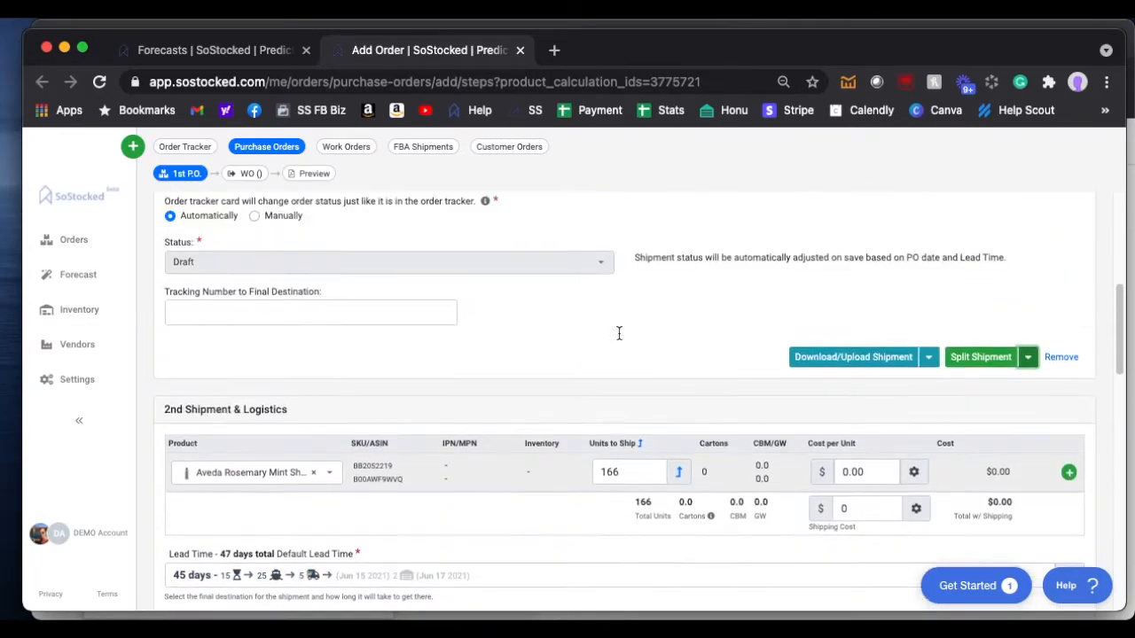
{"action": "scroll", "scroll_direction": "down", "scroll_amount": 3}
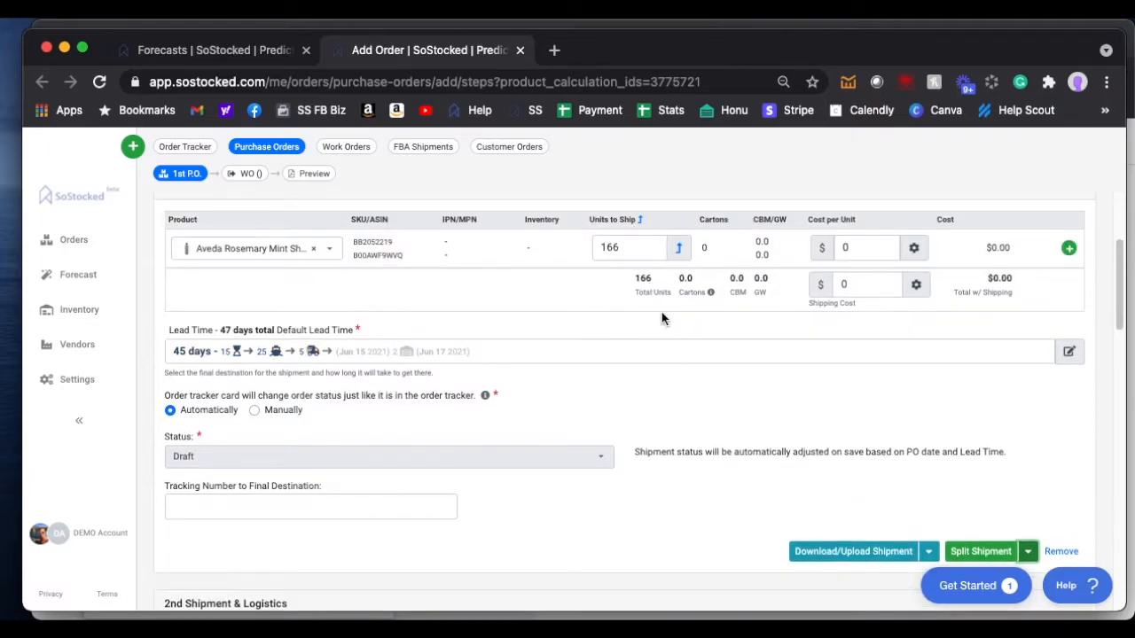
Set the first shipment to 100 units and the second shipment to 66 units
{"action": "left_click", "coordinate": [629, 247]}
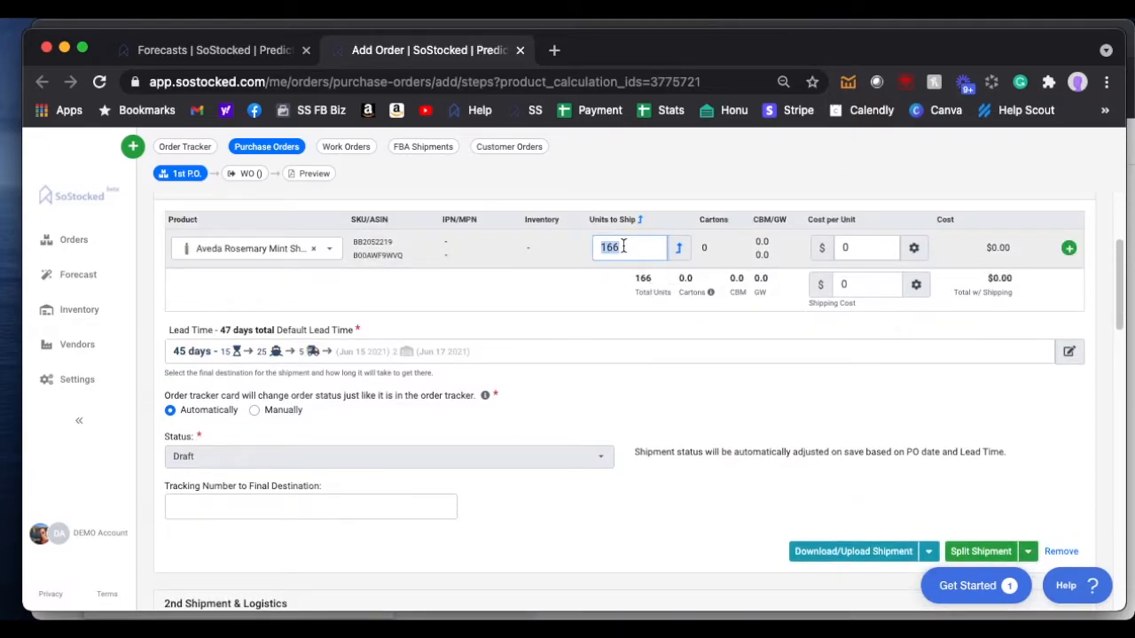
{"action": "type", "text": "100"}
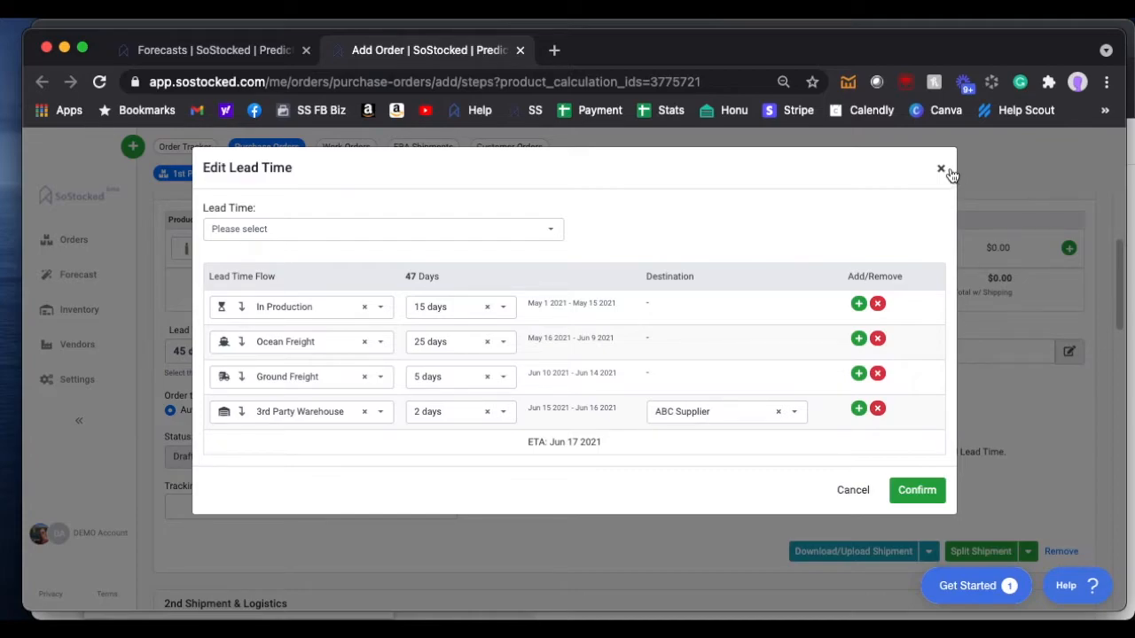
{"action": "left_click", "coordinate": [941, 168]}
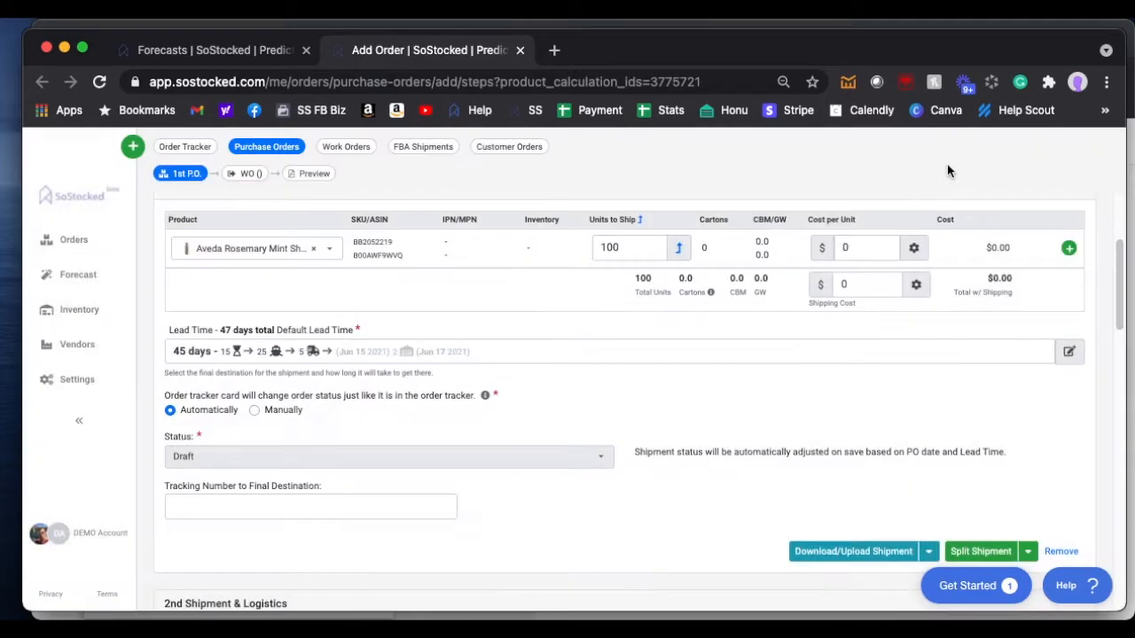
{"action": "scroll", "scroll_direction": "down", "scroll_amount": 3}
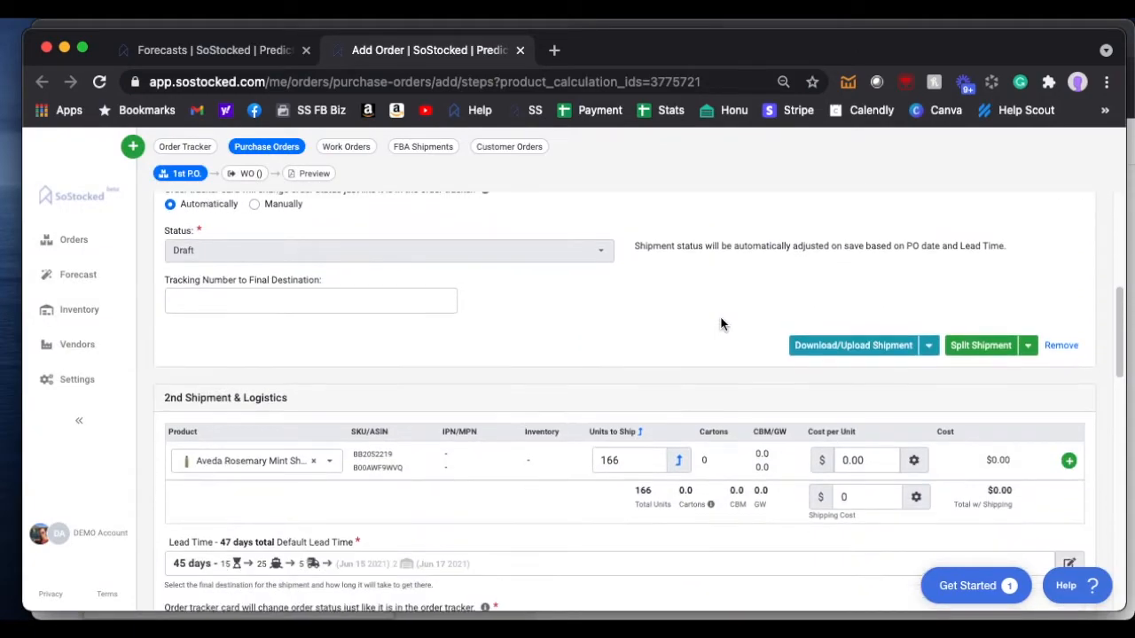
{"action": "left_click", "coordinate": [630, 460]}
{"action": "type", "text": "66"}
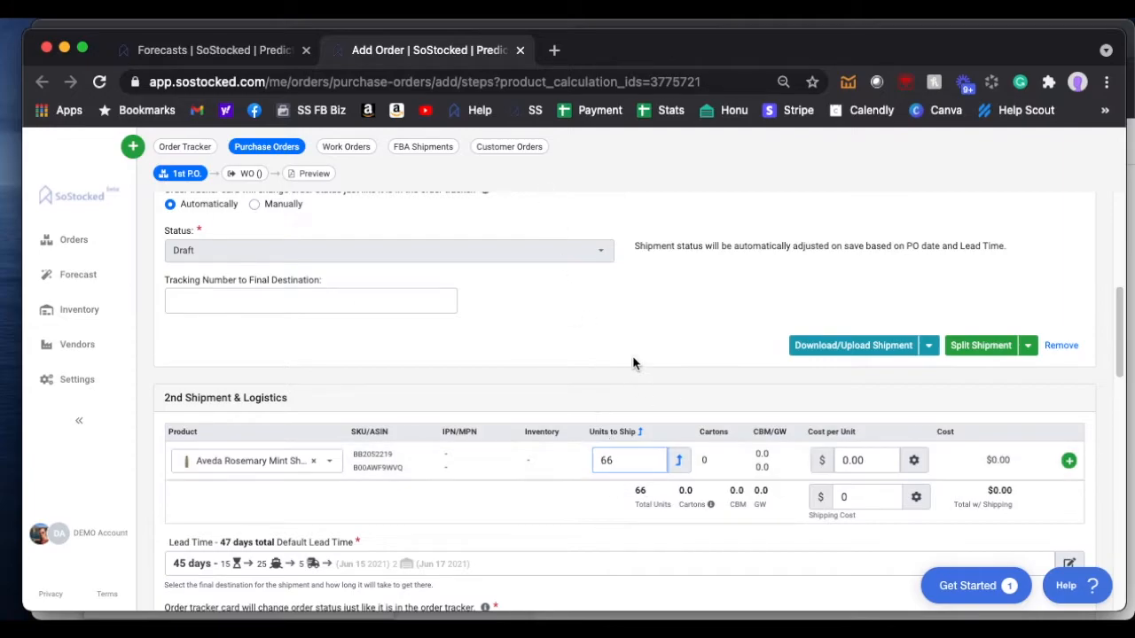
{"action": "scroll", "scroll_direction": "down", "scroll_amount": 3}
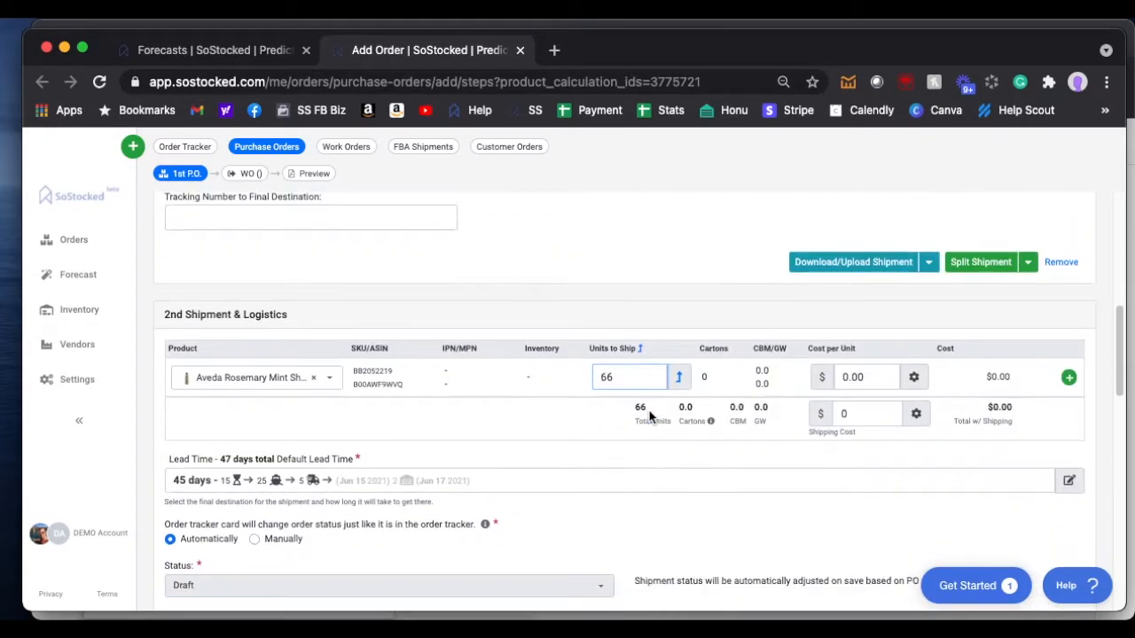
{"action": "scroll", "scroll_direction": "down", "scroll_amount": 3}
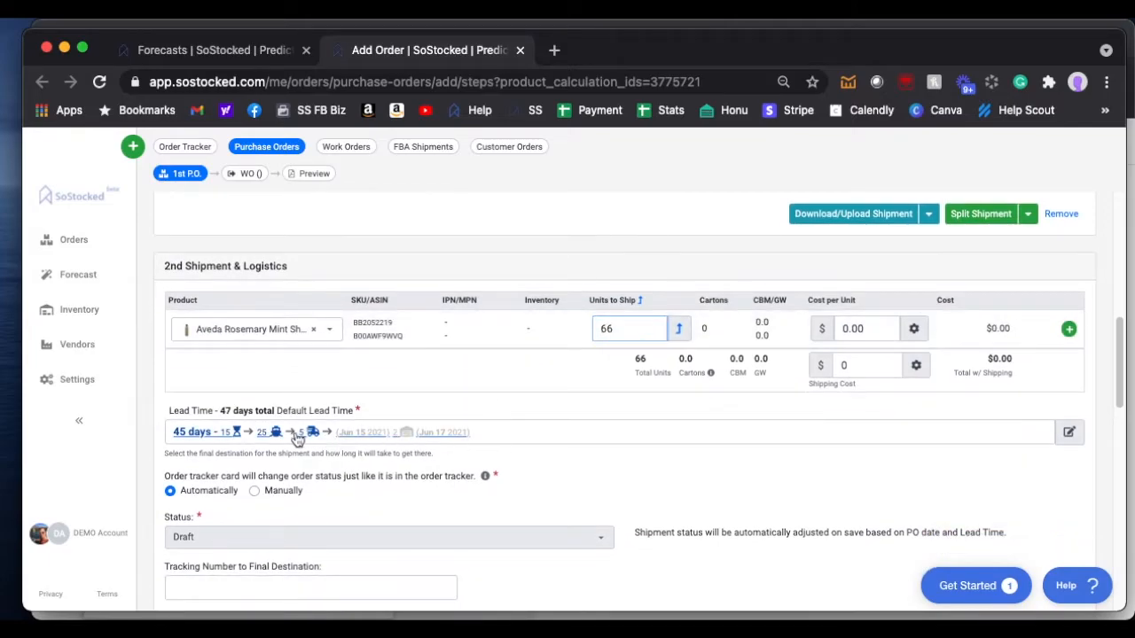
{"action": "mouse_move", "coordinate": [339, 441]}
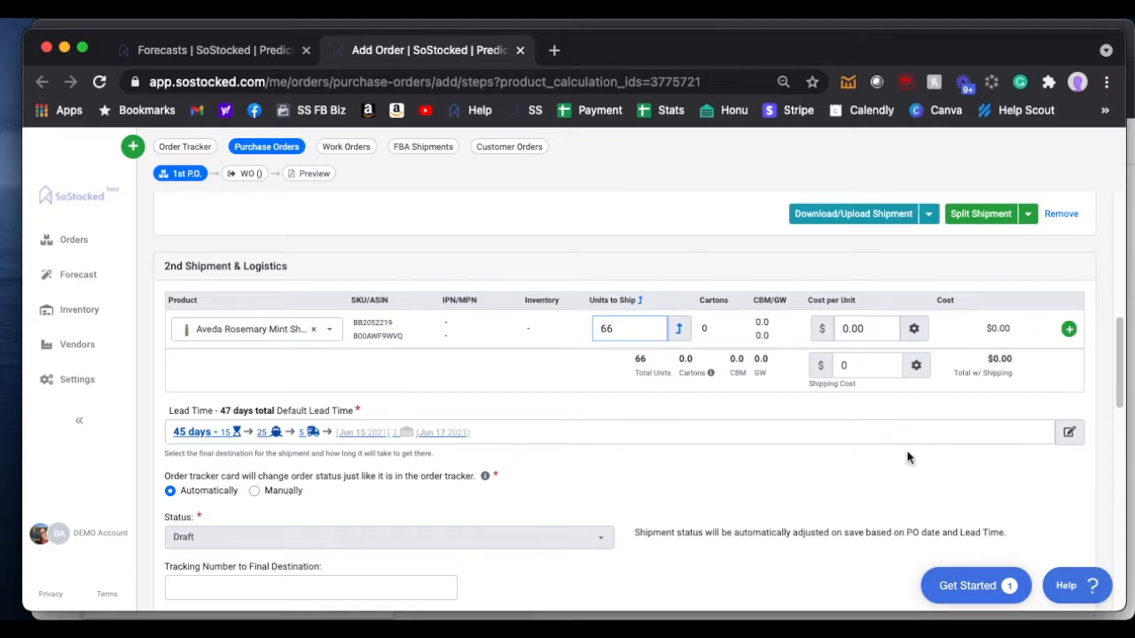
Give the second shipment the '18 days - Air Freight' lead time and confirm
{"action": "left_click", "coordinate": [1070, 432]}
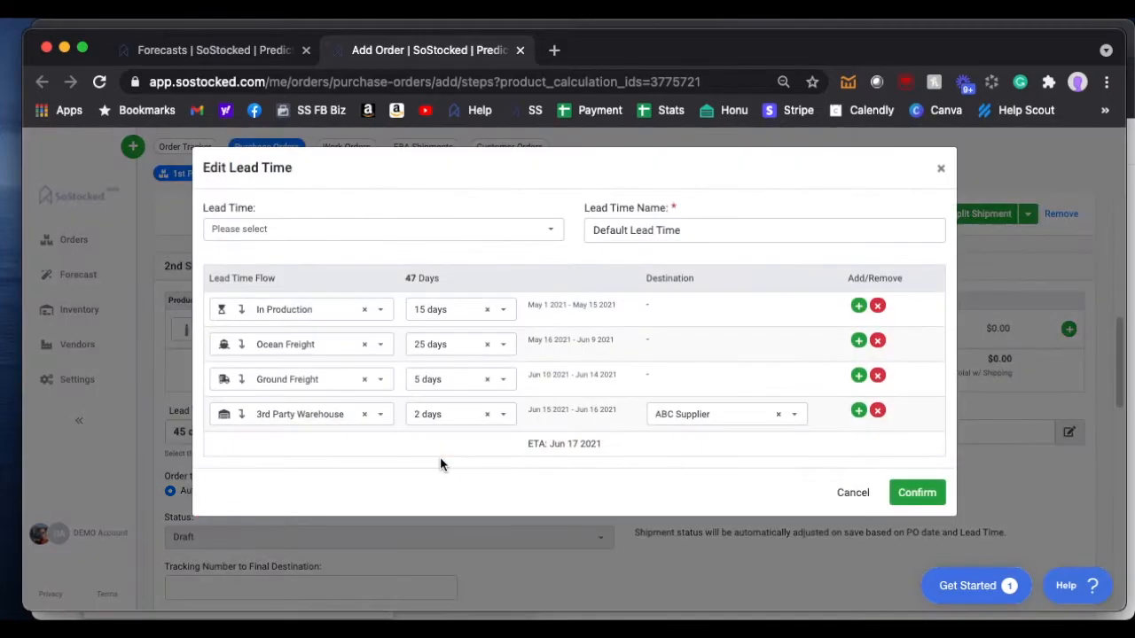
{"action": "left_click", "coordinate": [381, 229]}
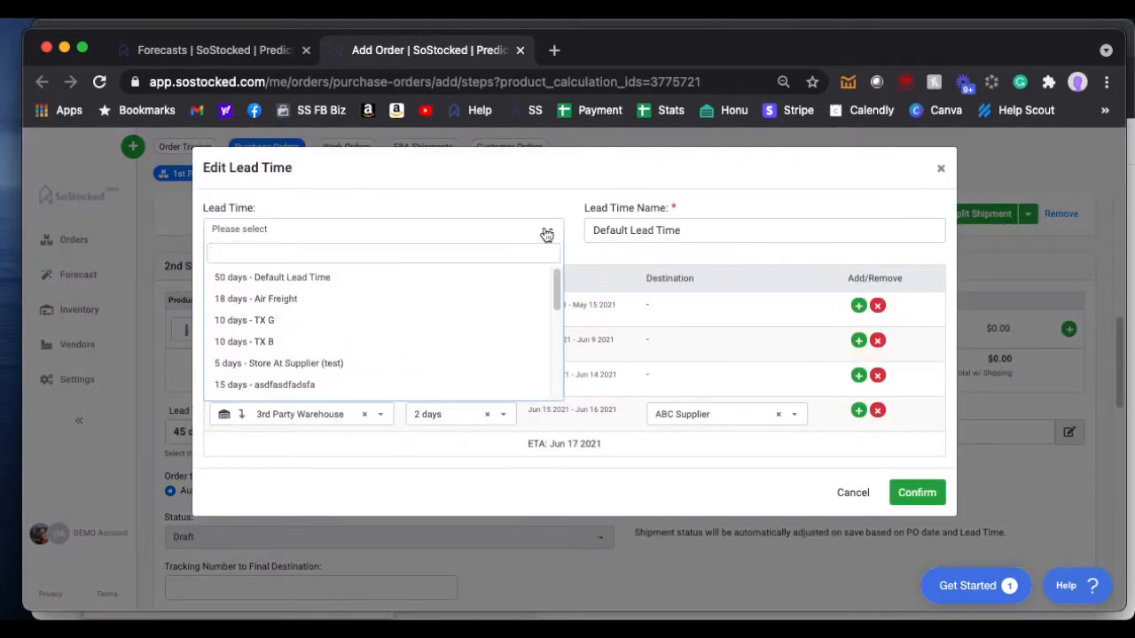
{"action": "left_click", "coordinate": [255, 298]}
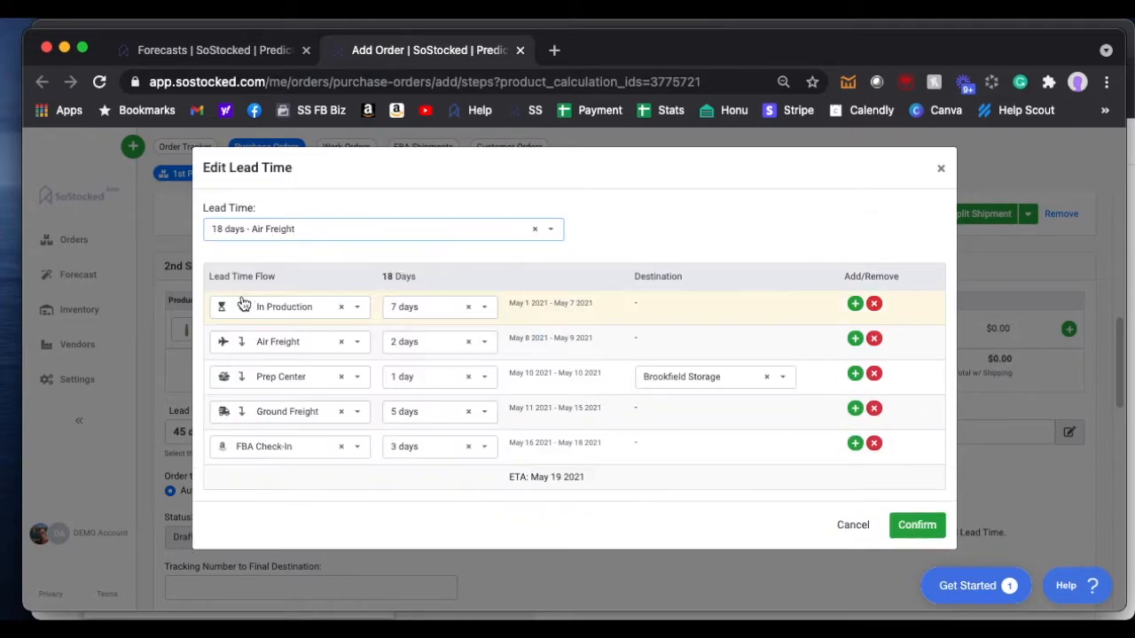
{"action": "mouse_move", "coordinate": [288, 453]}
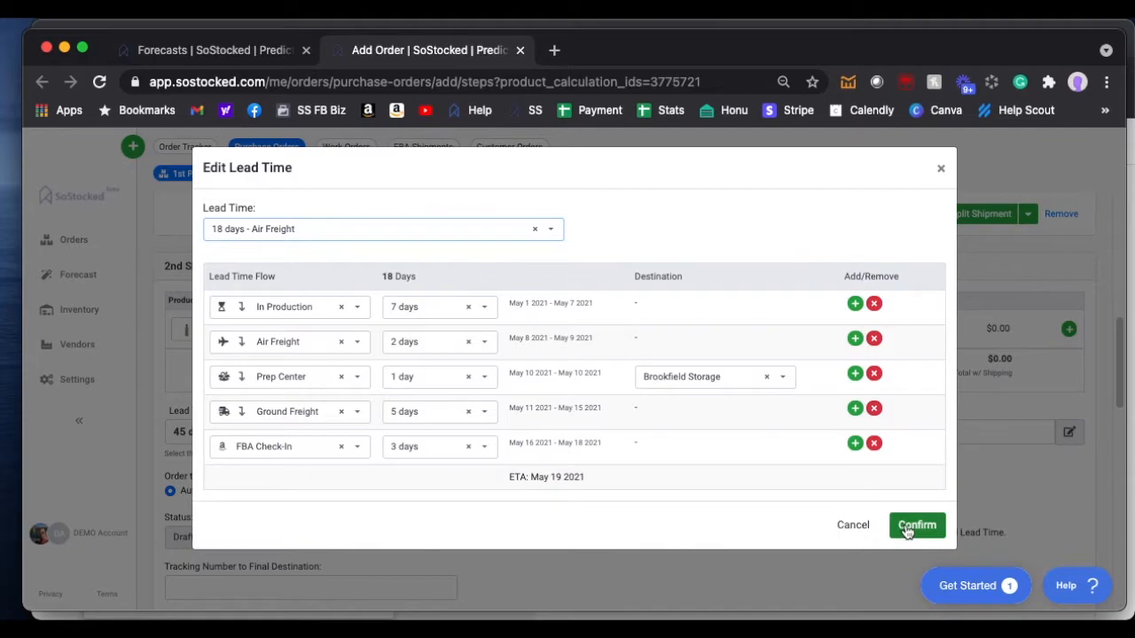
{"action": "left_click", "coordinate": [916, 525]}
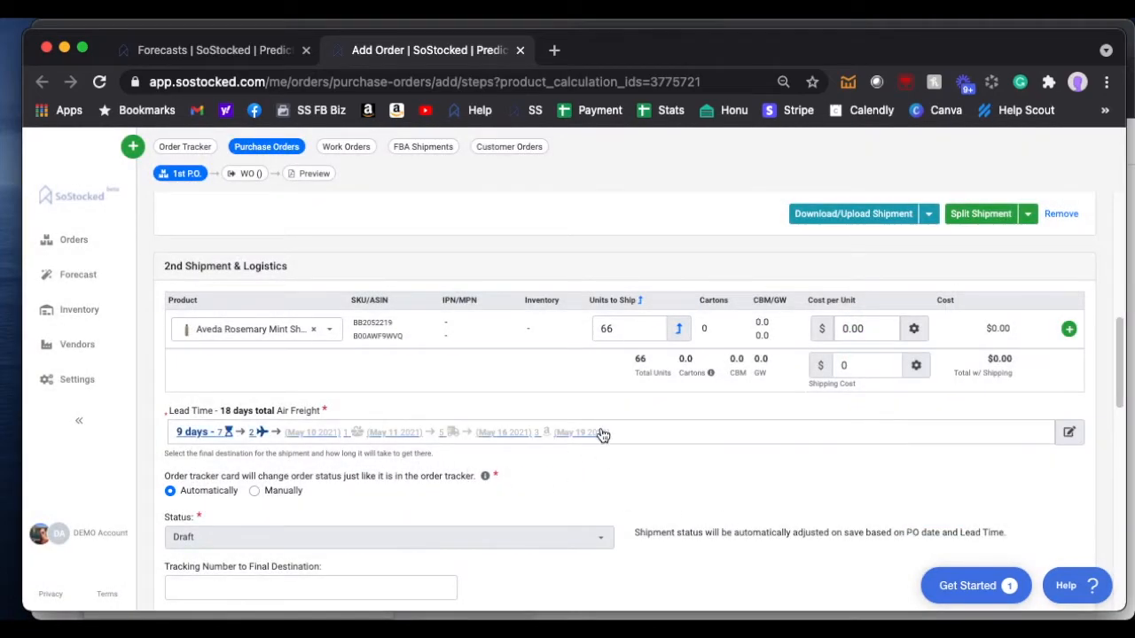
{"action": "mouse_move", "coordinate": [563, 443]}
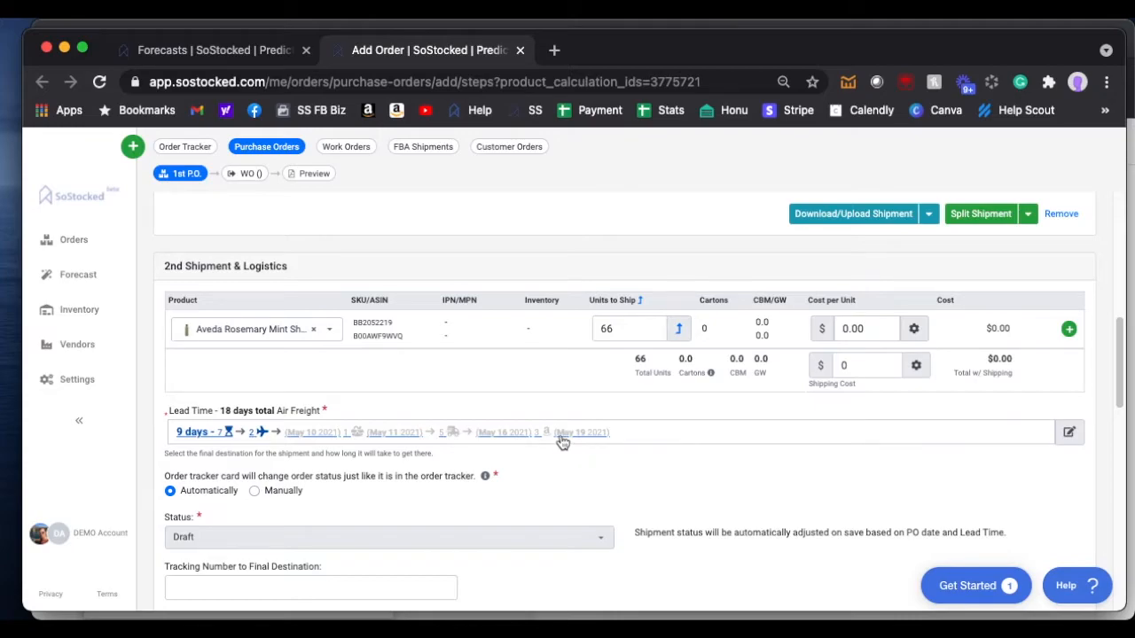
{"action": "mouse_move", "coordinate": [581, 442]}
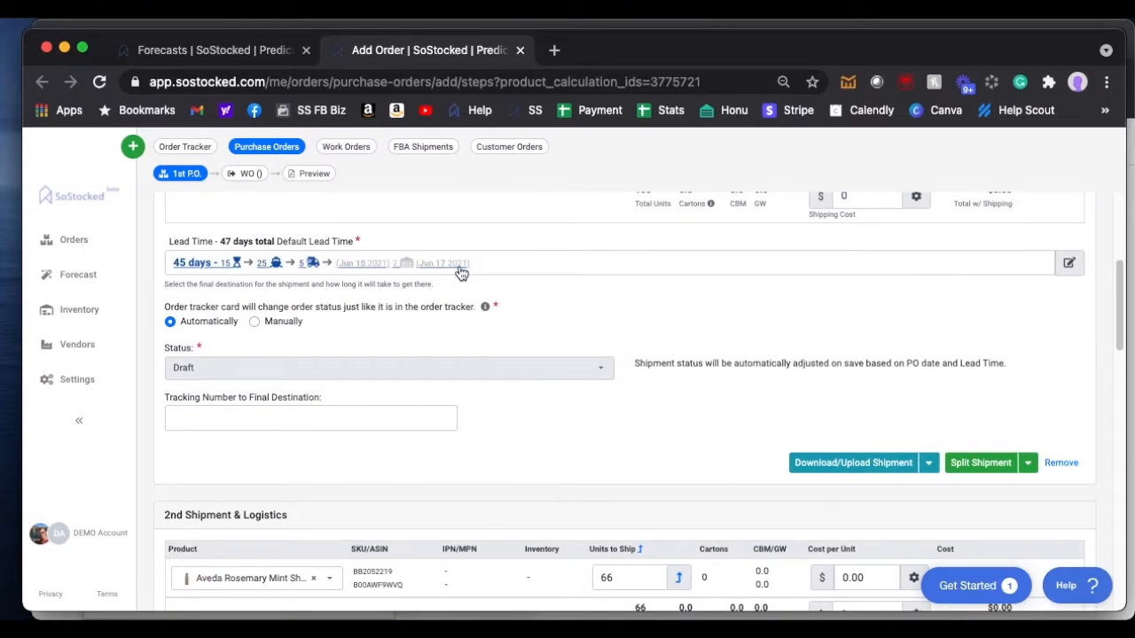
{"action": "scroll", "scroll_direction": "down", "scroll_amount": 3}
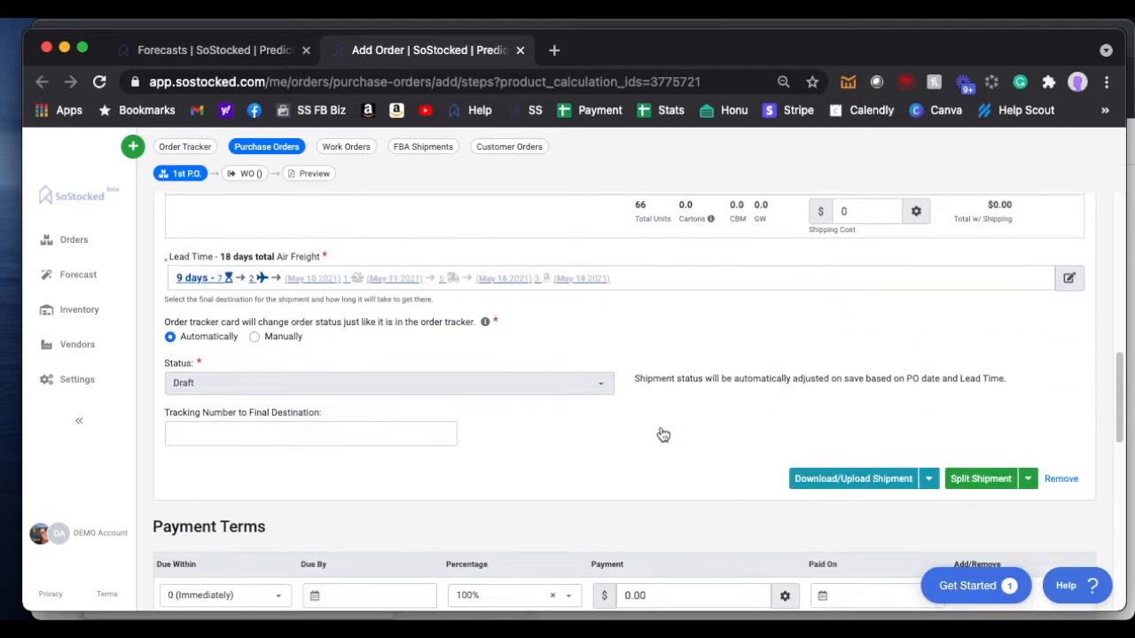
{"action": "scroll", "scroll_direction": "down", "scroll_amount": 3}
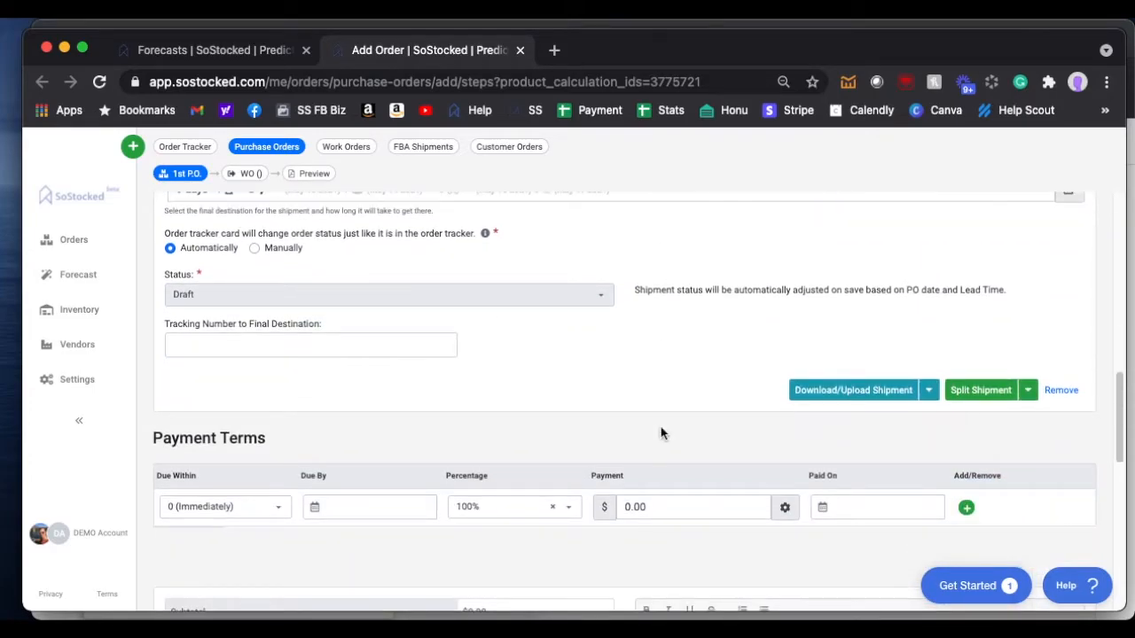
{"action": "left_click", "coordinate": [74, 240]}
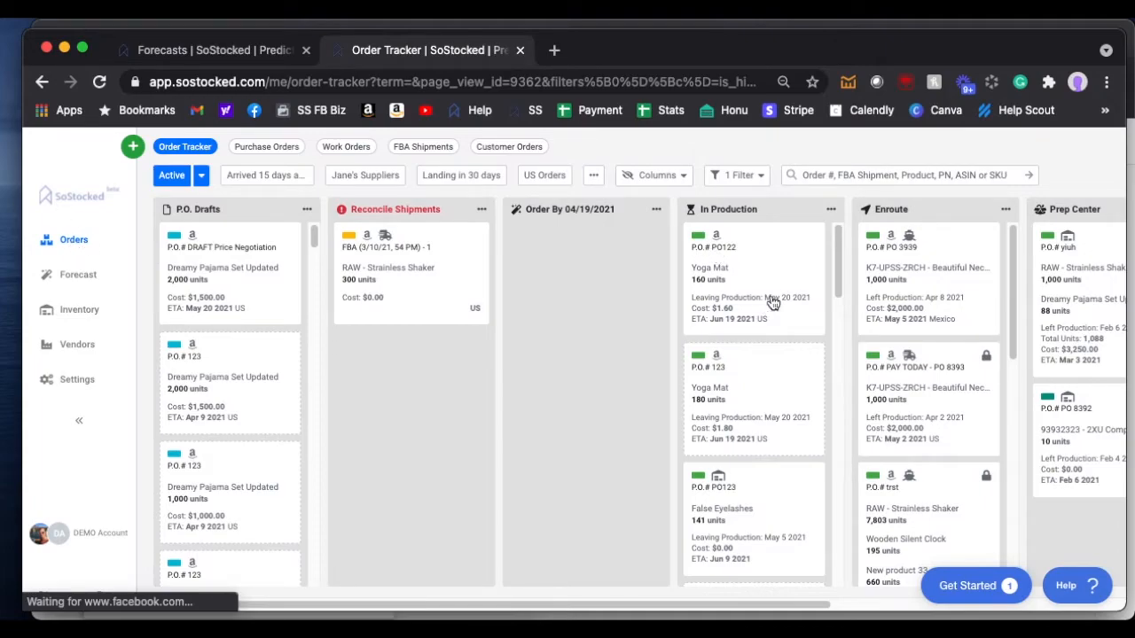
{"action": "mouse_move", "coordinate": [266, 147]}
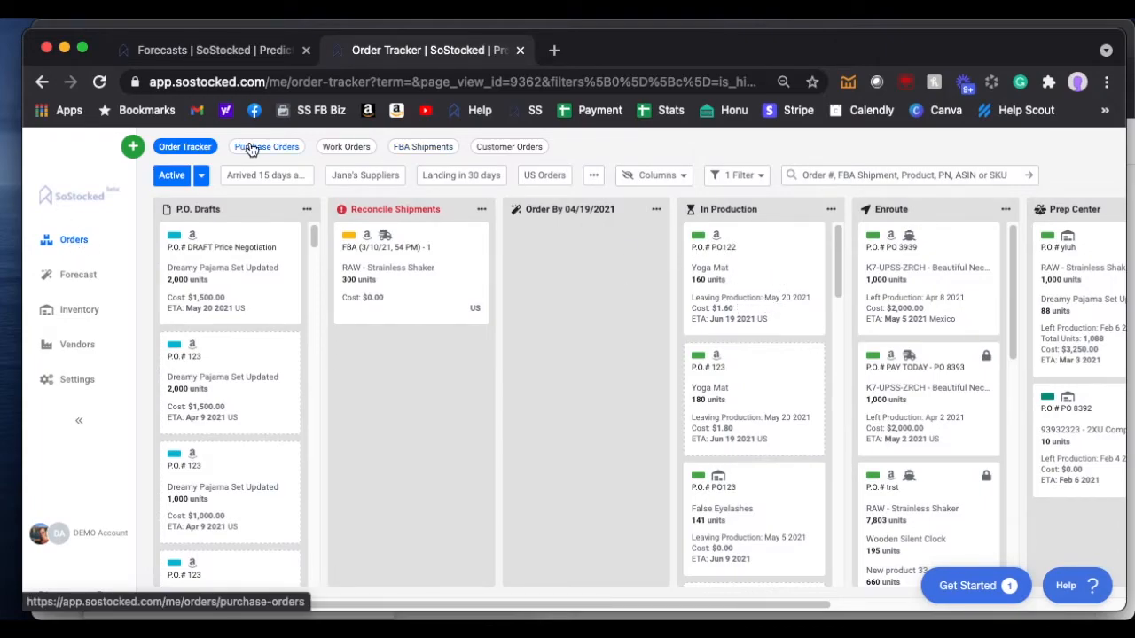
Switch to the Purchase Orders list and scroll through the orders table
{"action": "left_click", "coordinate": [266, 147]}
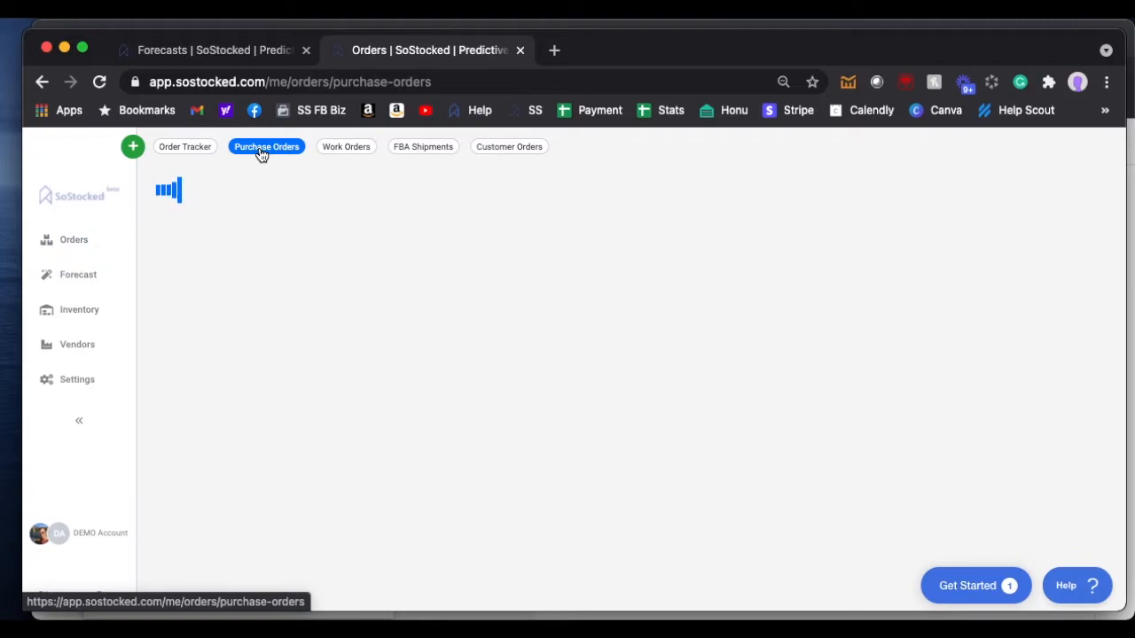
{"action": "left_click", "coordinate": [266, 146]}
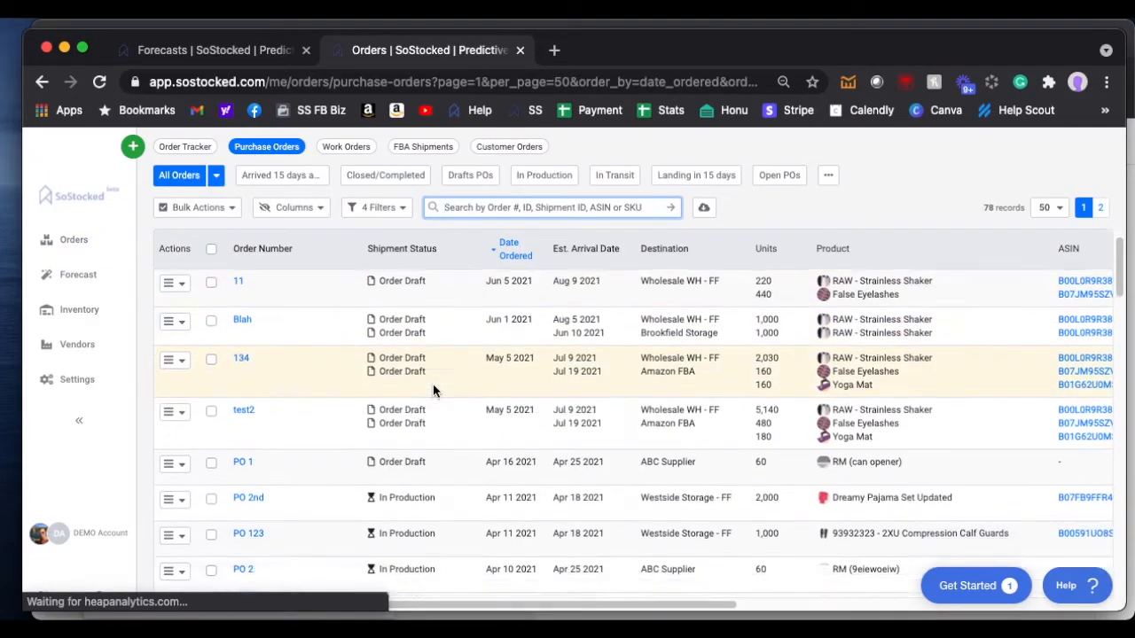
{"action": "scroll", "scroll_direction": "down", "scroll_amount": 3}
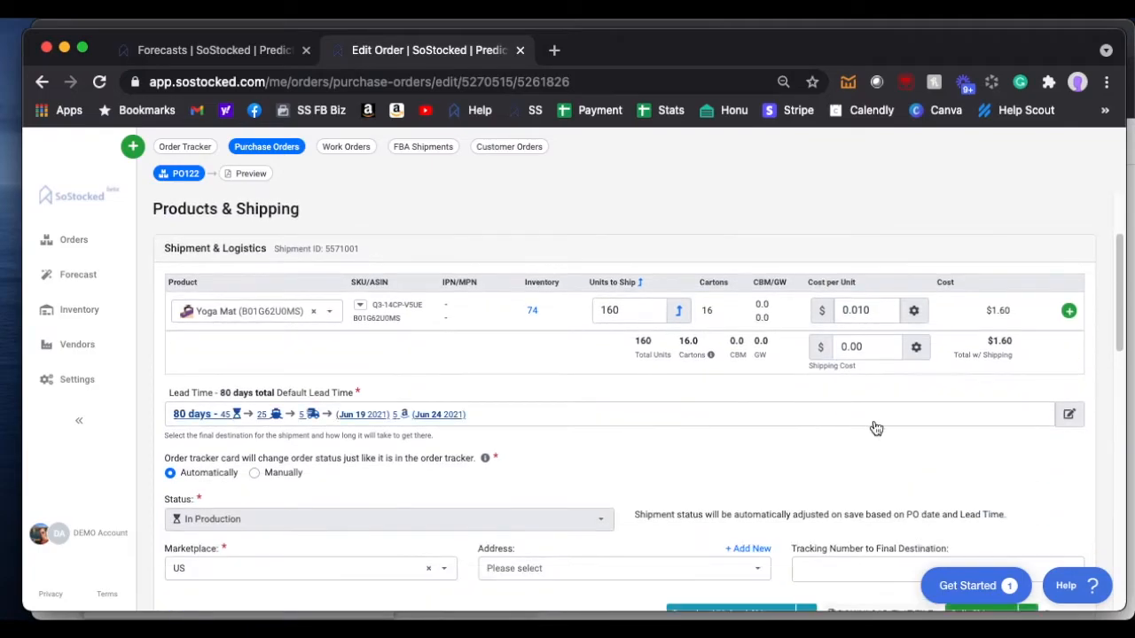
View PO122 and PO 2nd from the orders list, then return to the Order Tracker
{"action": "scroll", "scroll_direction": "down", "scroll_amount": 3}
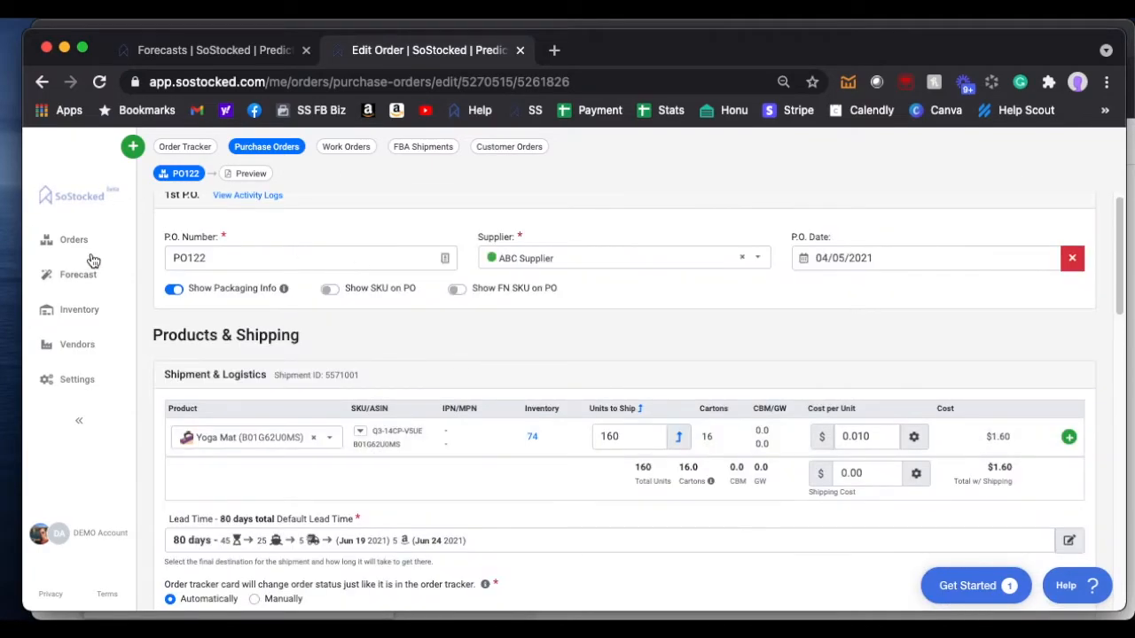
{"action": "left_click", "coordinate": [266, 146]}
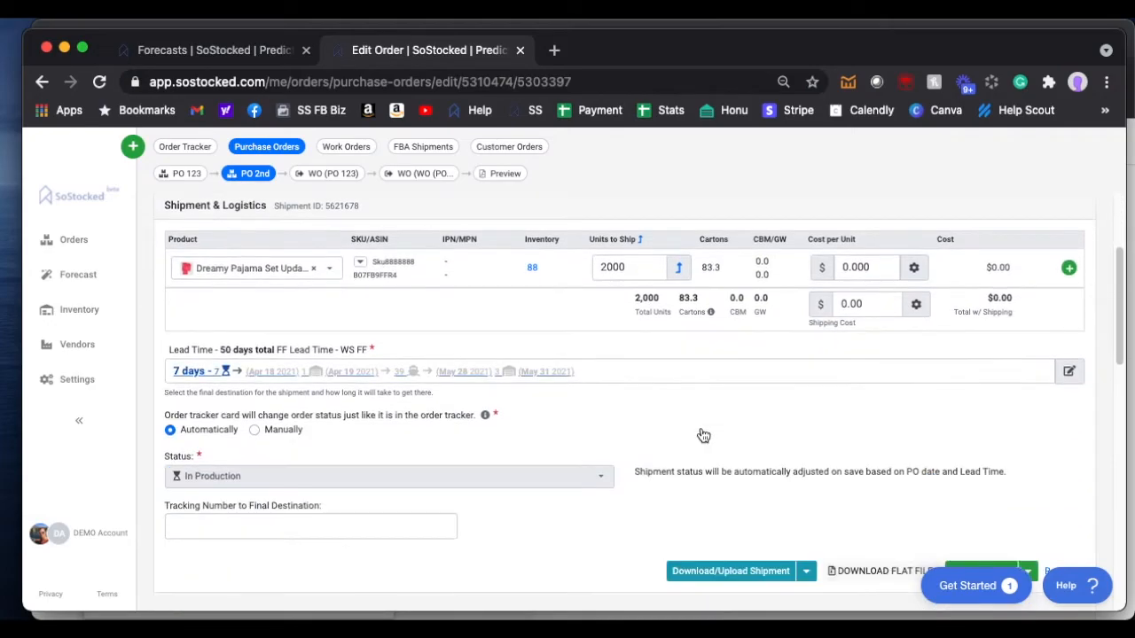
{"action": "scroll", "scroll_direction": "down", "scroll_amount": 3}
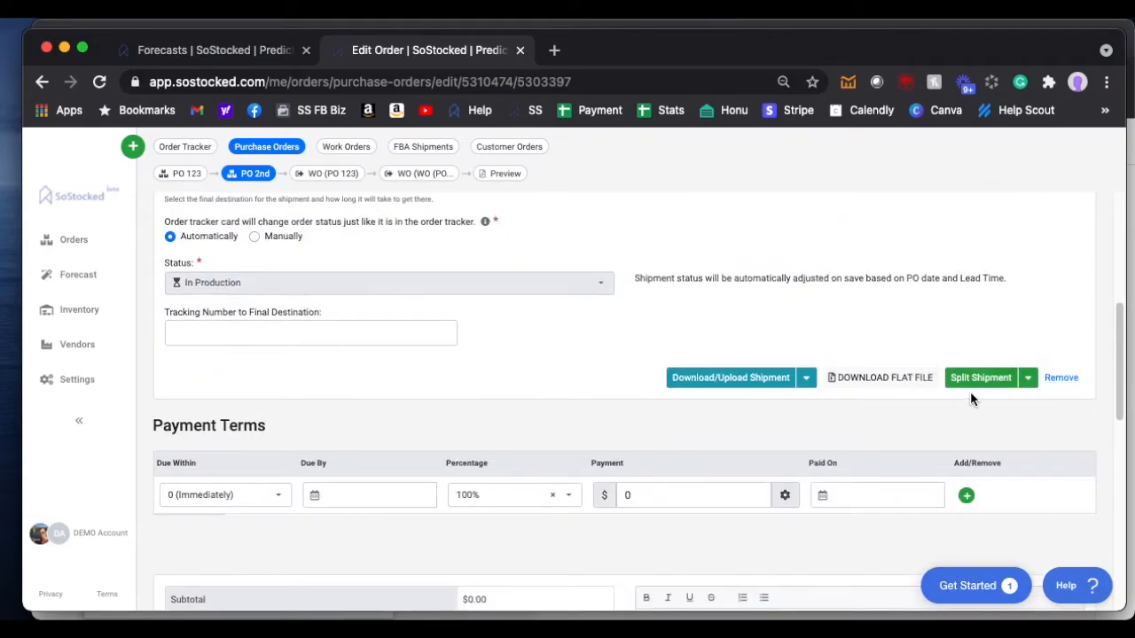
{"action": "left_click", "coordinate": [184, 146]}
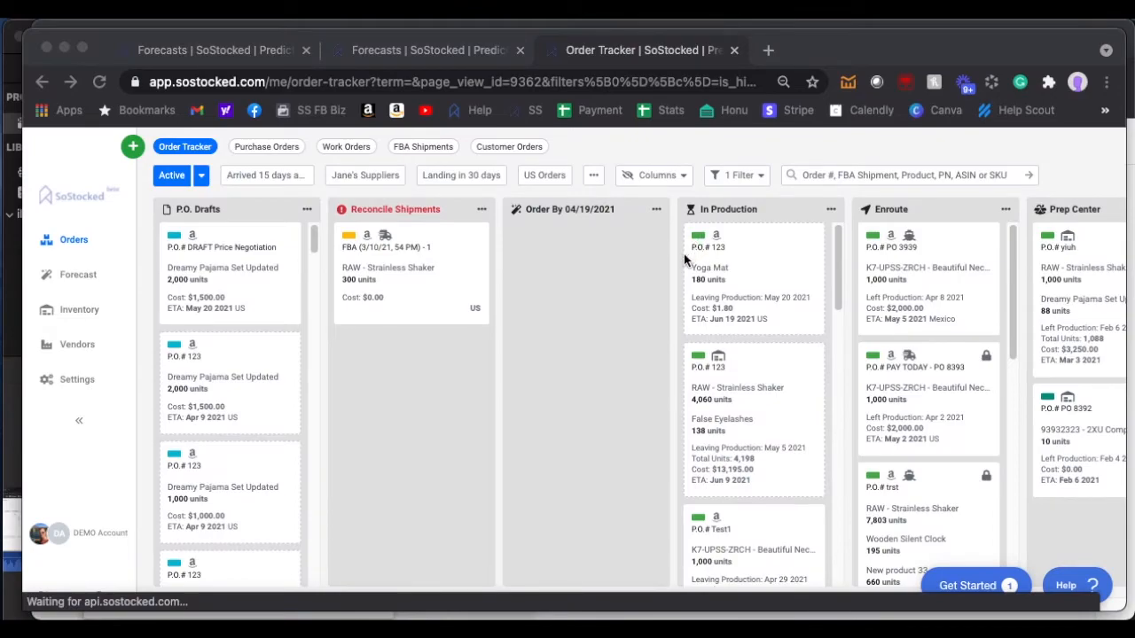
{"action": "mouse_move", "coordinate": [583, 299]}
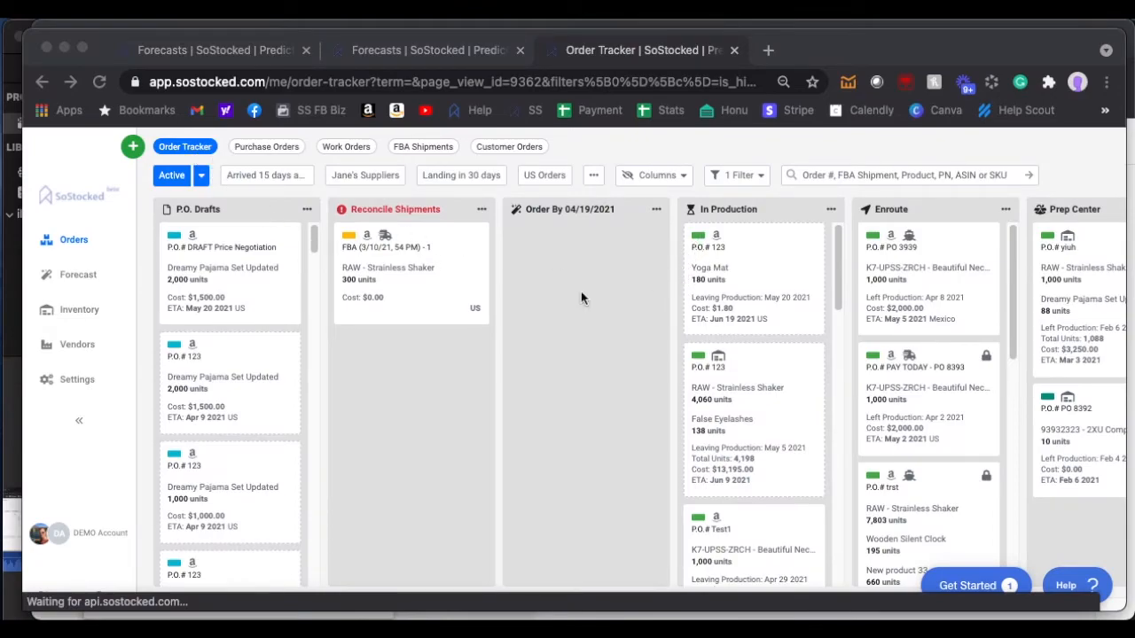
{"action": "mouse_move", "coordinate": [736, 235]}
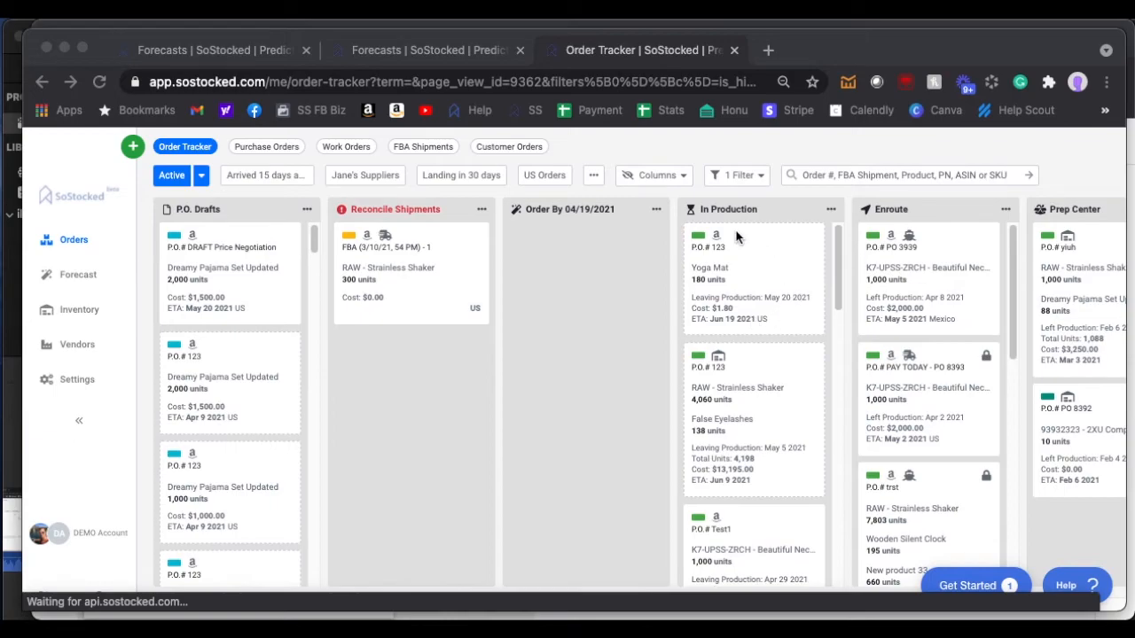
{"action": "mouse_move", "coordinate": [714, 261]}
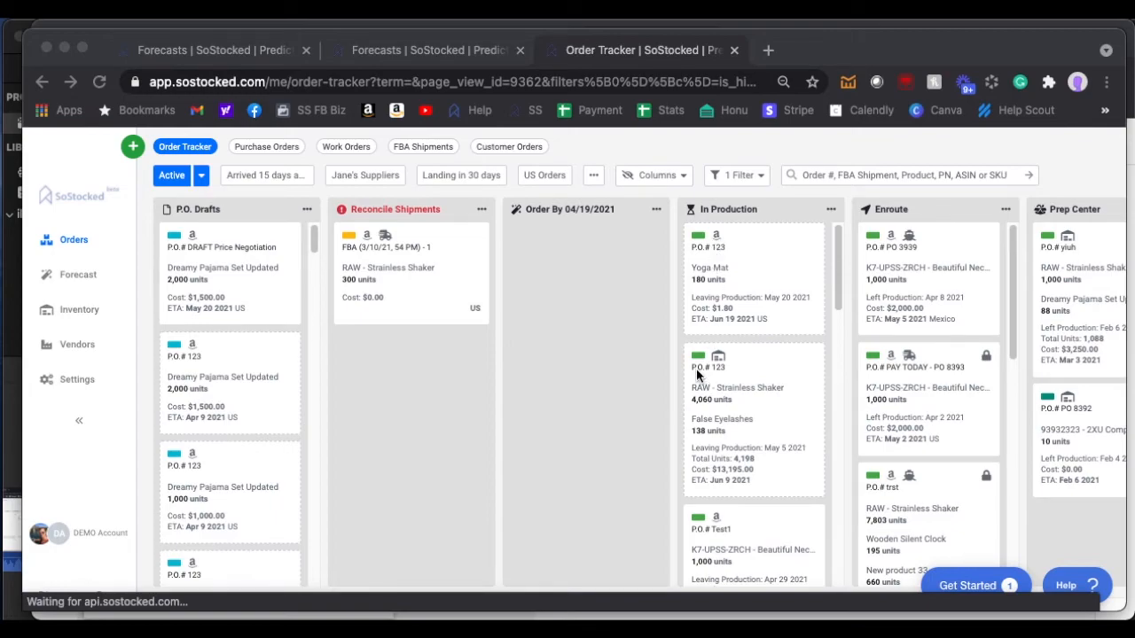
{"action": "mouse_move", "coordinate": [720, 361]}
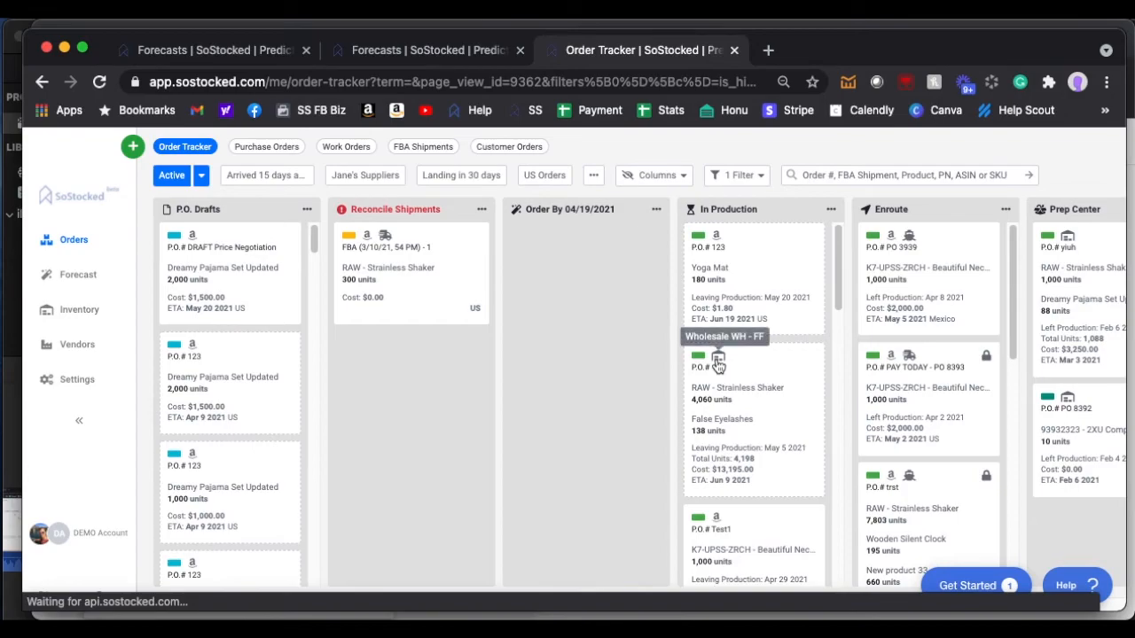
{"action": "mouse_move", "coordinate": [718, 360]}
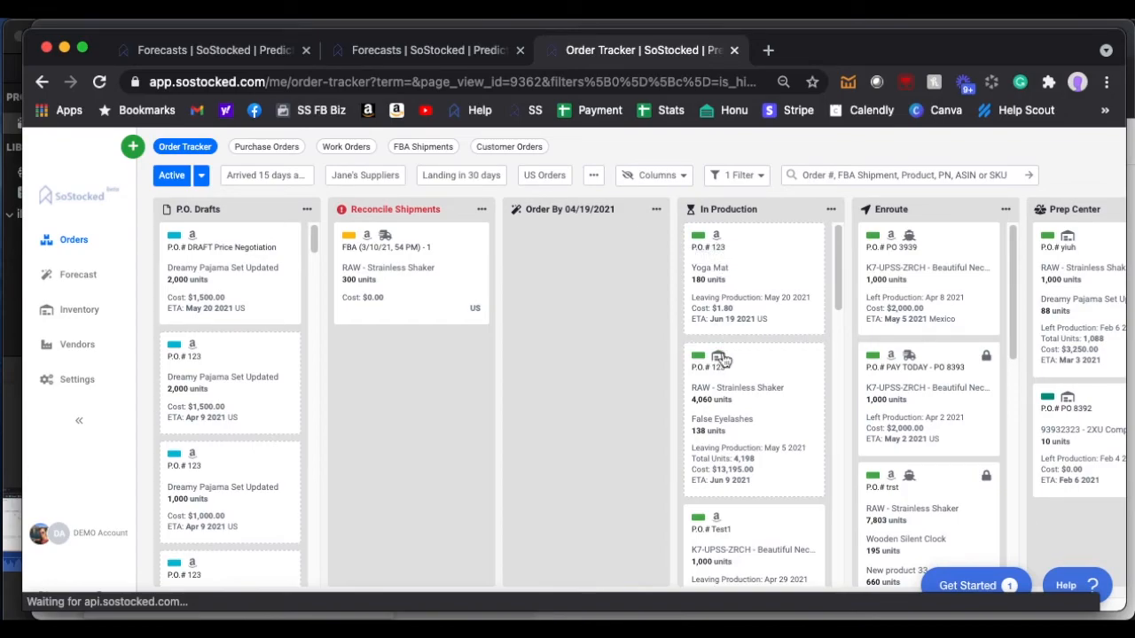
{"action": "mouse_move", "coordinate": [695, 344]}
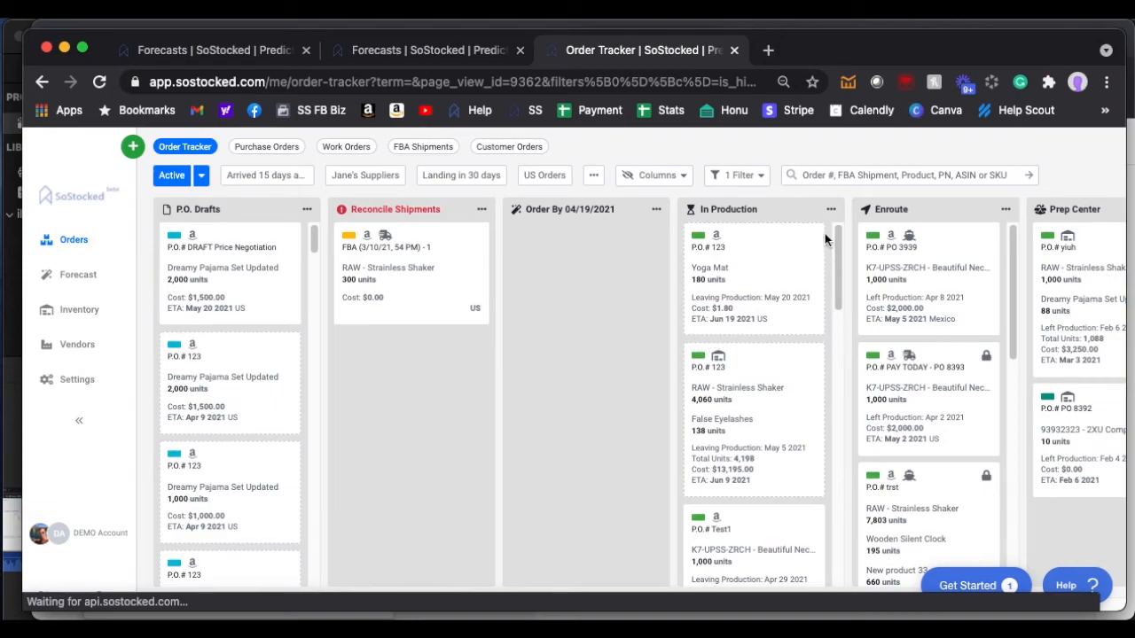
{"action": "mouse_move", "coordinate": [718, 346]}
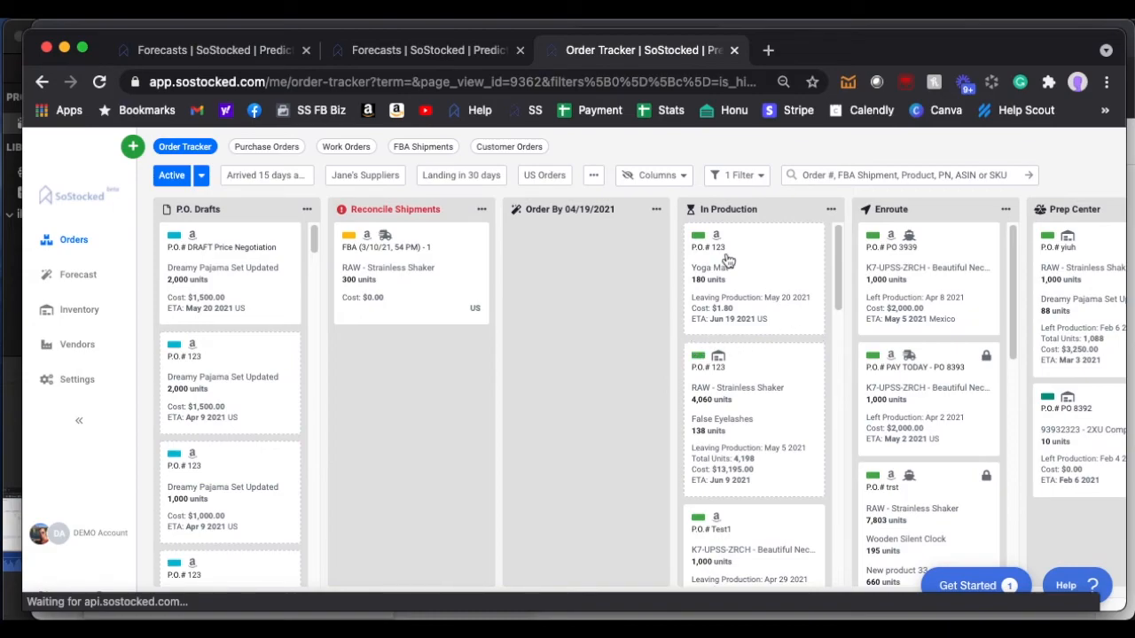
{"action": "mouse_move", "coordinate": [697, 361]}
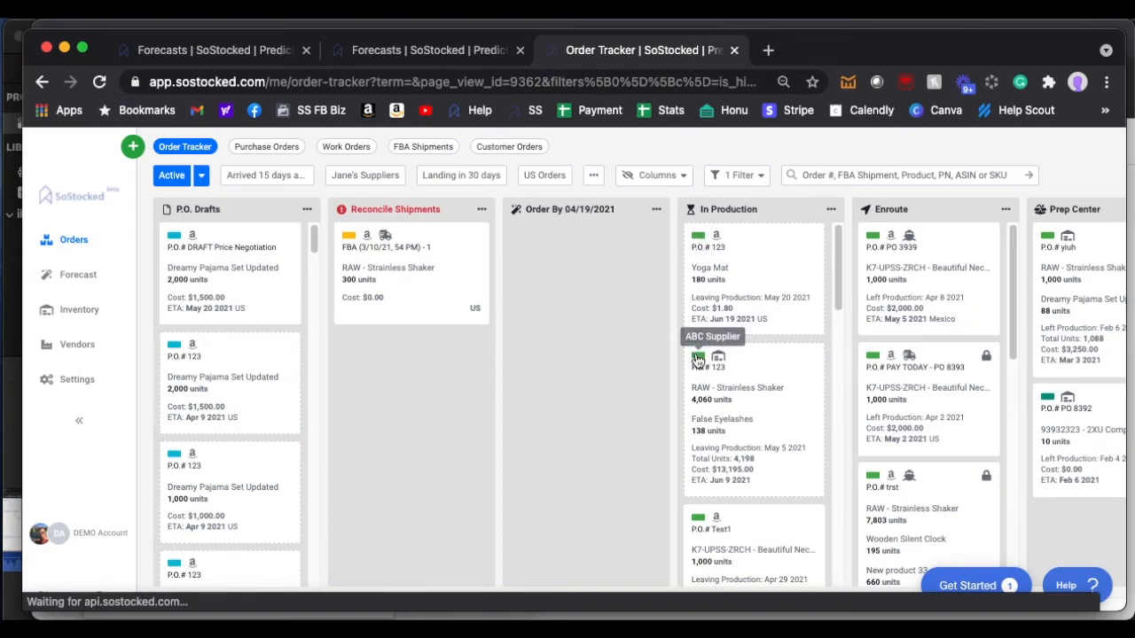
{"action": "mouse_move", "coordinate": [697, 362]}
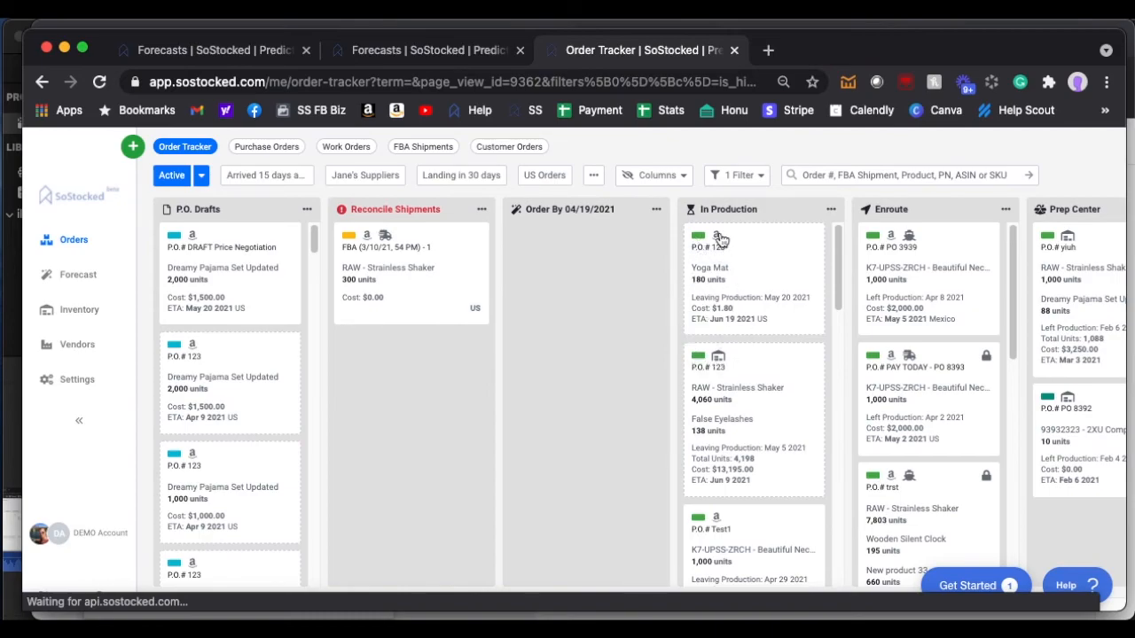
{"action": "mouse_move", "coordinate": [717, 361]}
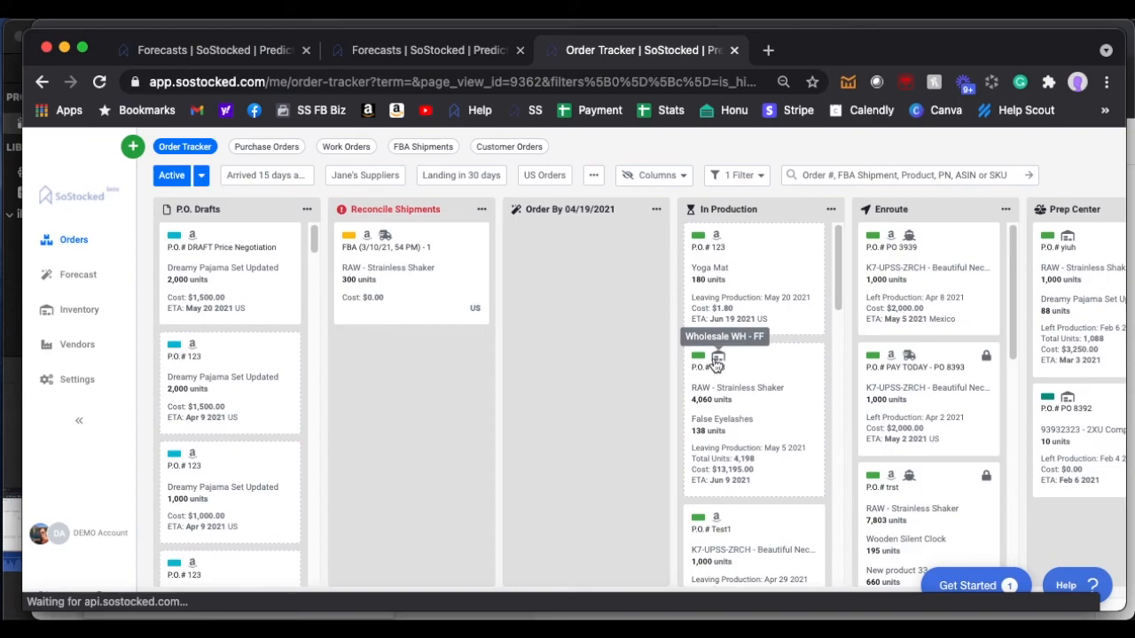
{"action": "mouse_move", "coordinate": [691, 439]}
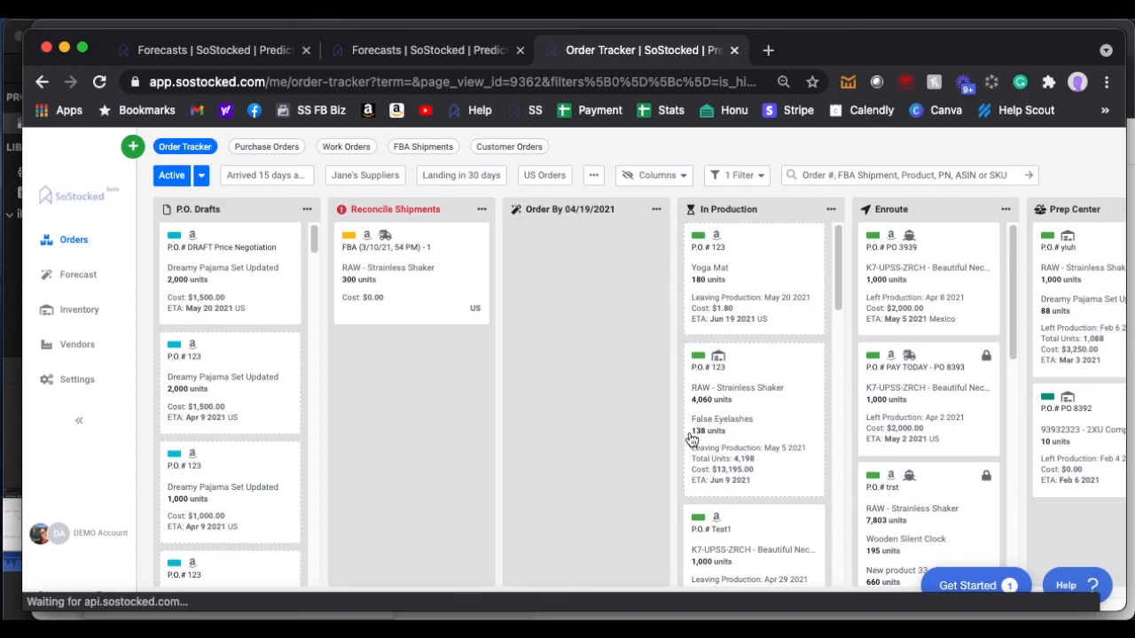
{"action": "mouse_move", "coordinate": [775, 301]}
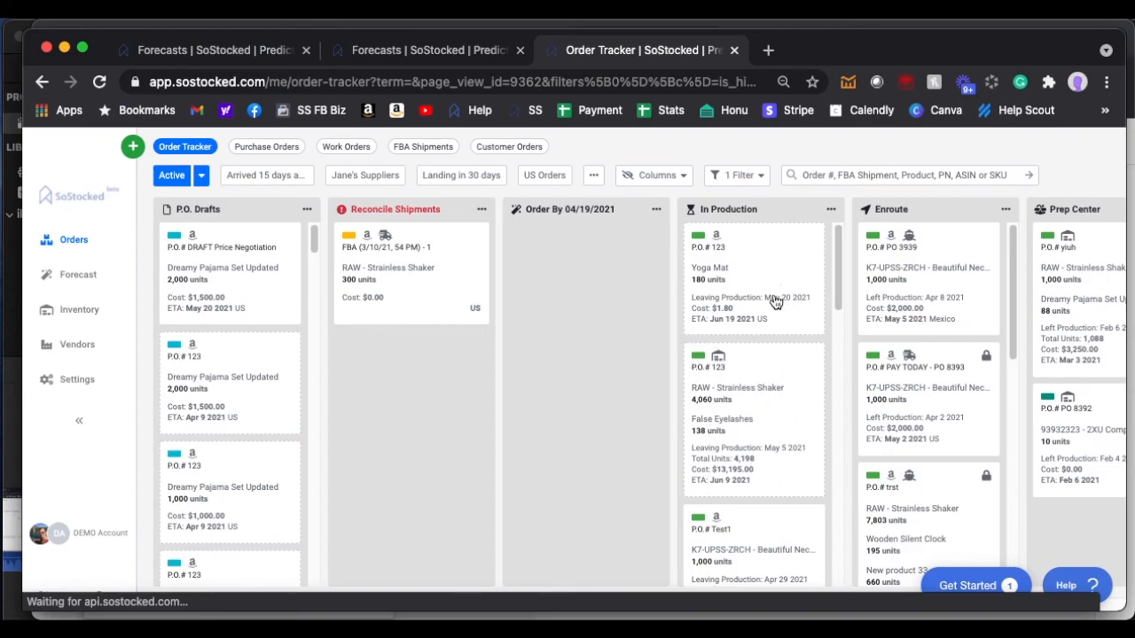